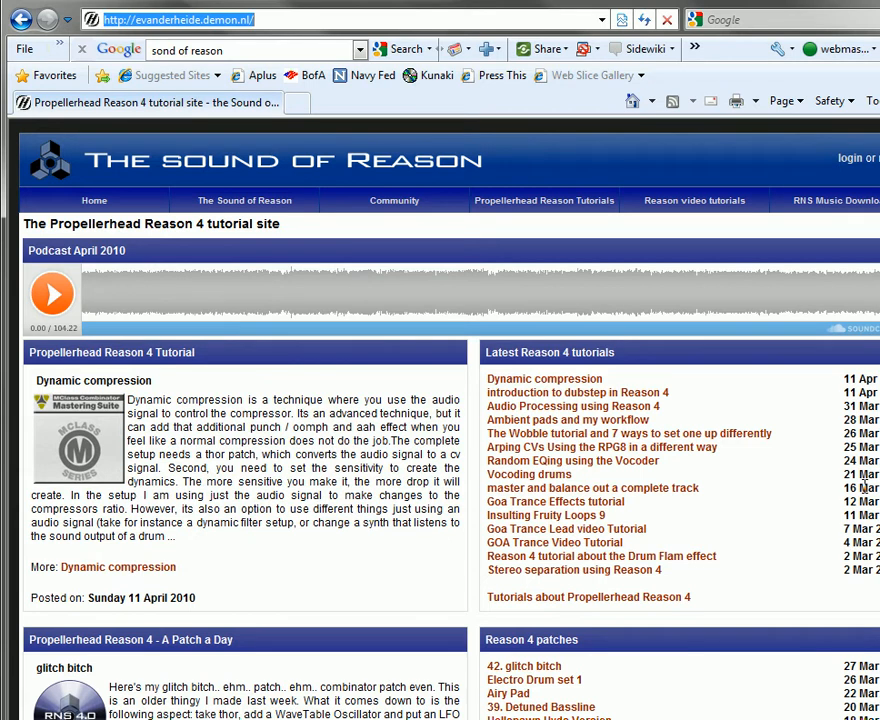
{"action": "mouse_move", "coordinate": [176, 148]}
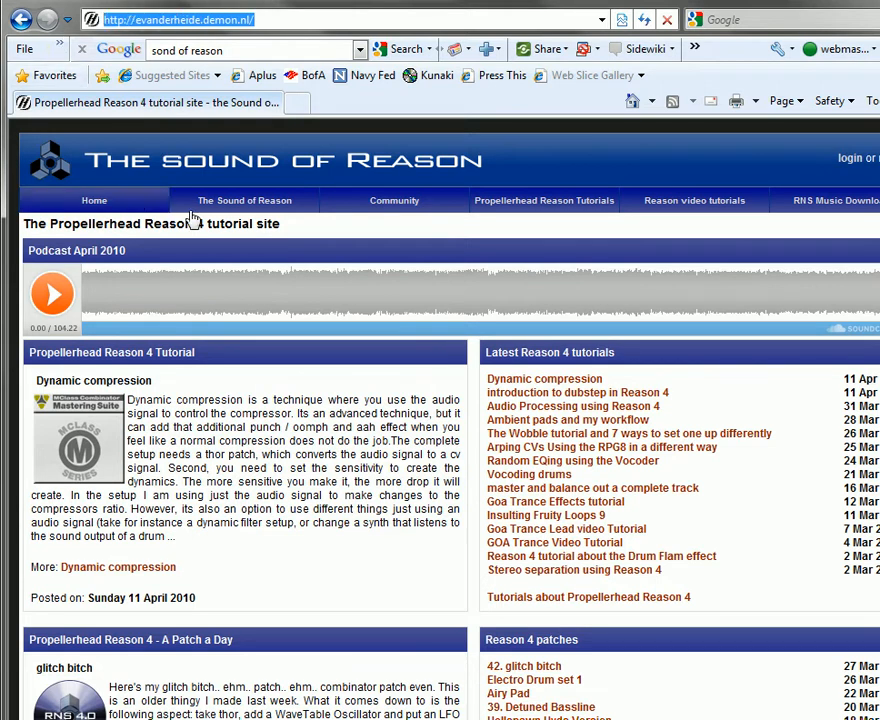
{"action": "mouse_move", "coordinate": [268, 306]}
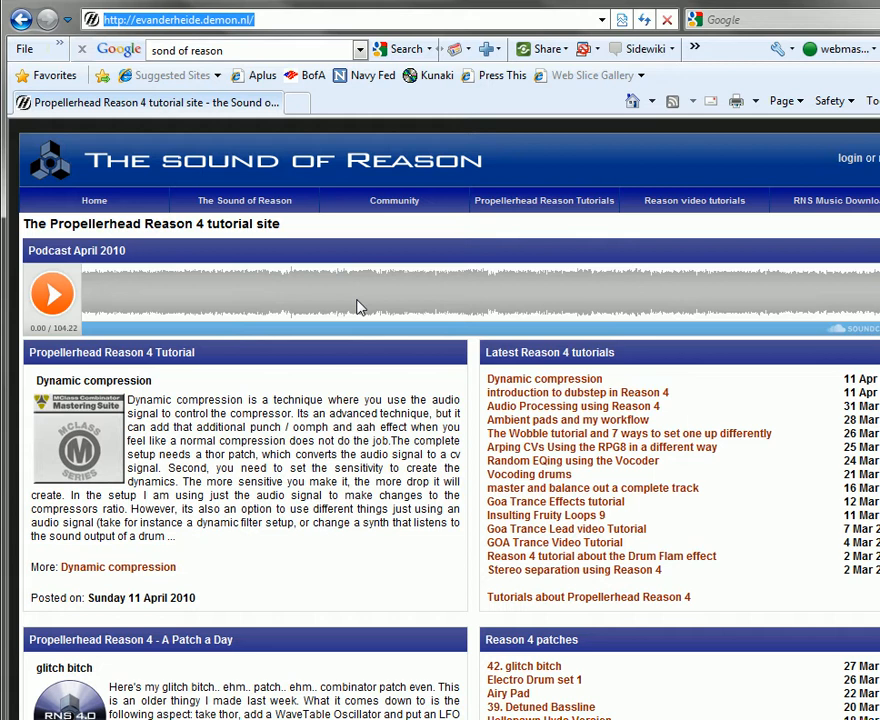
{"action": "mouse_move", "coordinate": [386, 318]}
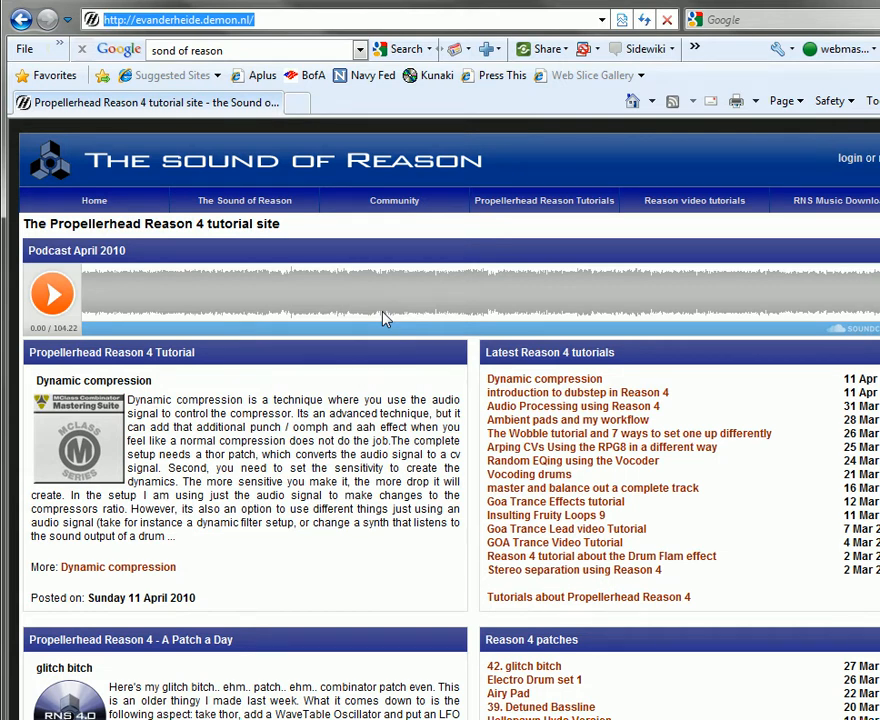
{"action": "mouse_move", "coordinate": [668, 658]}
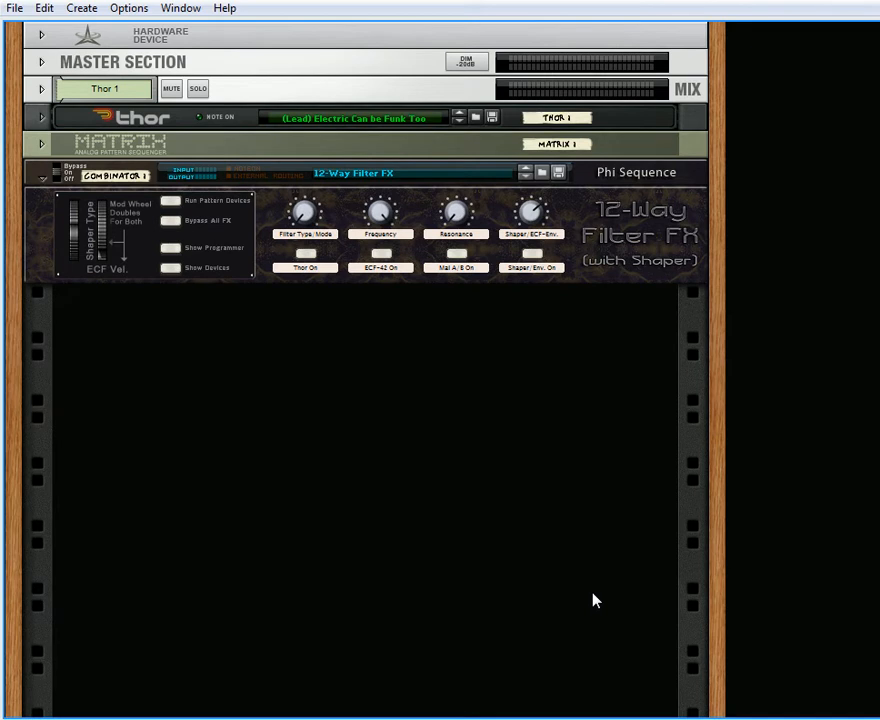
{"action": "mouse_move", "coordinate": [284, 456]}
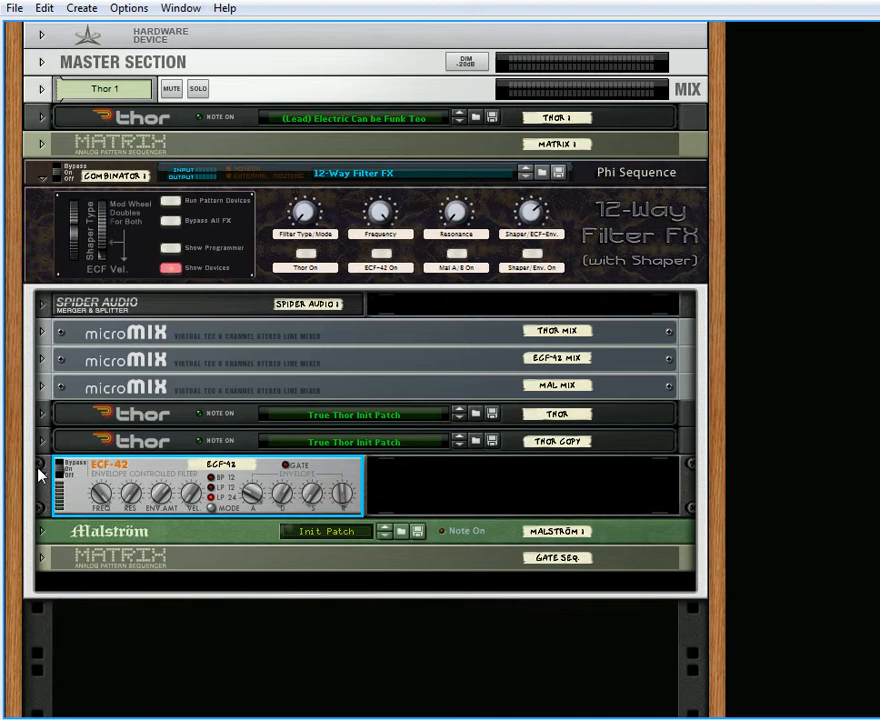
{"action": "mouse_move", "coordinate": [42, 538]}
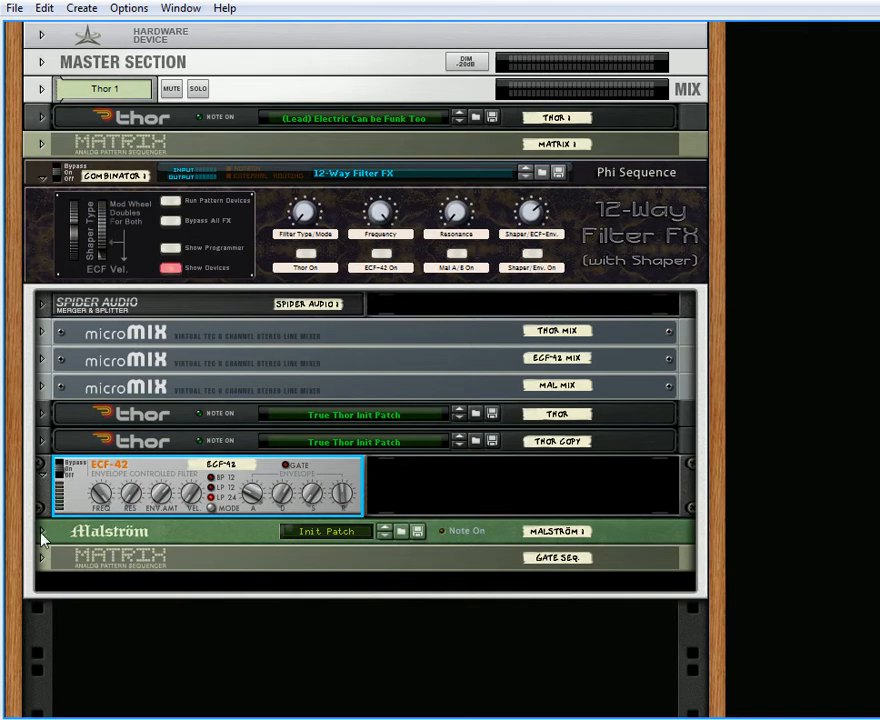
- Unfold the Malström inside the 12-Way Filter FX Combinator to its full panel
{"action": "left_click", "coordinate": [42, 532]}
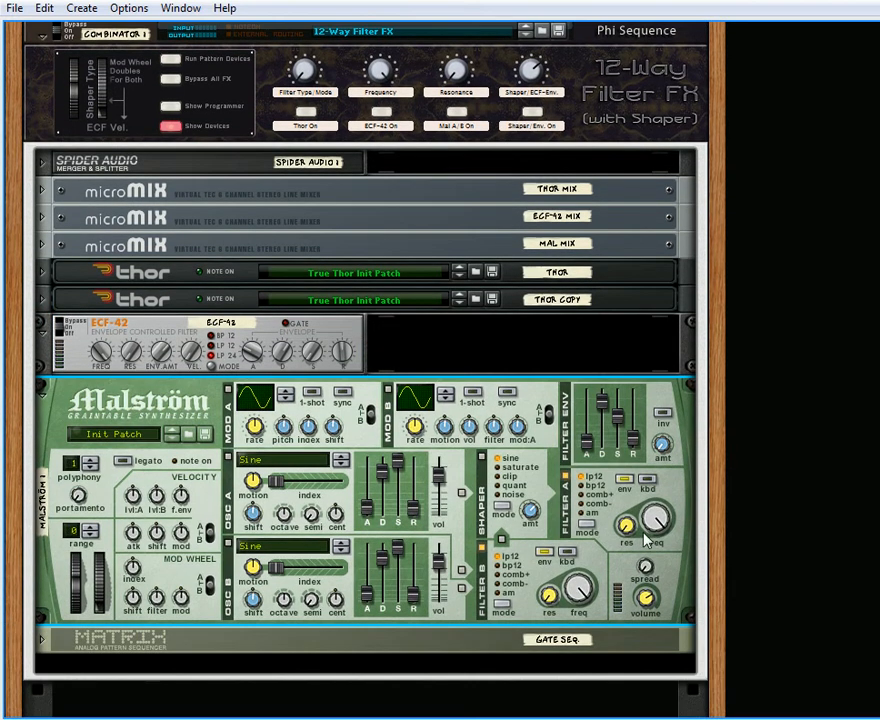
{"action": "mouse_move", "coordinate": [616, 584]}
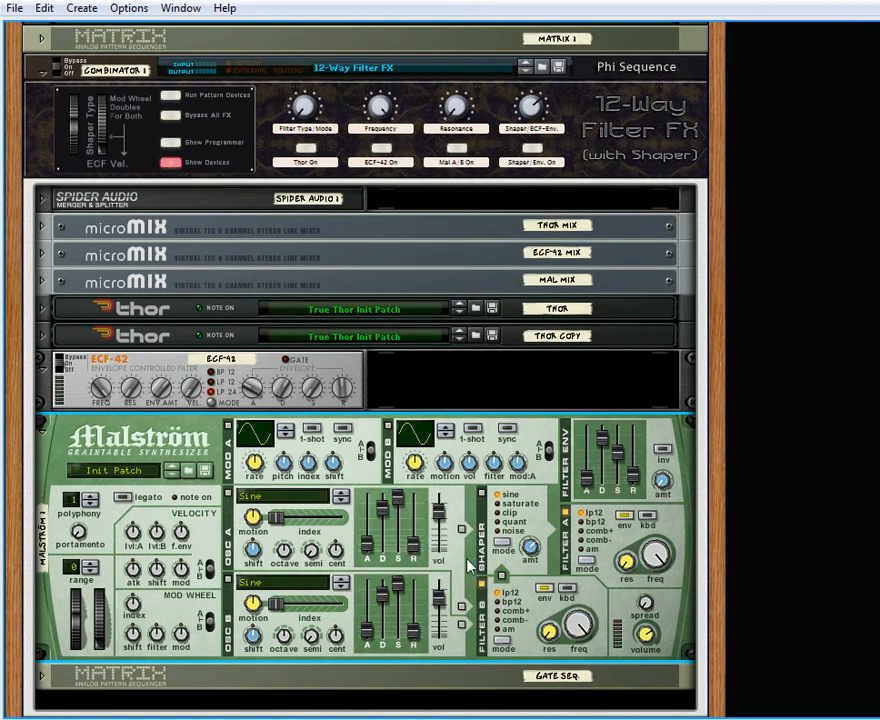
{"action": "mouse_move", "coordinate": [472, 580]}
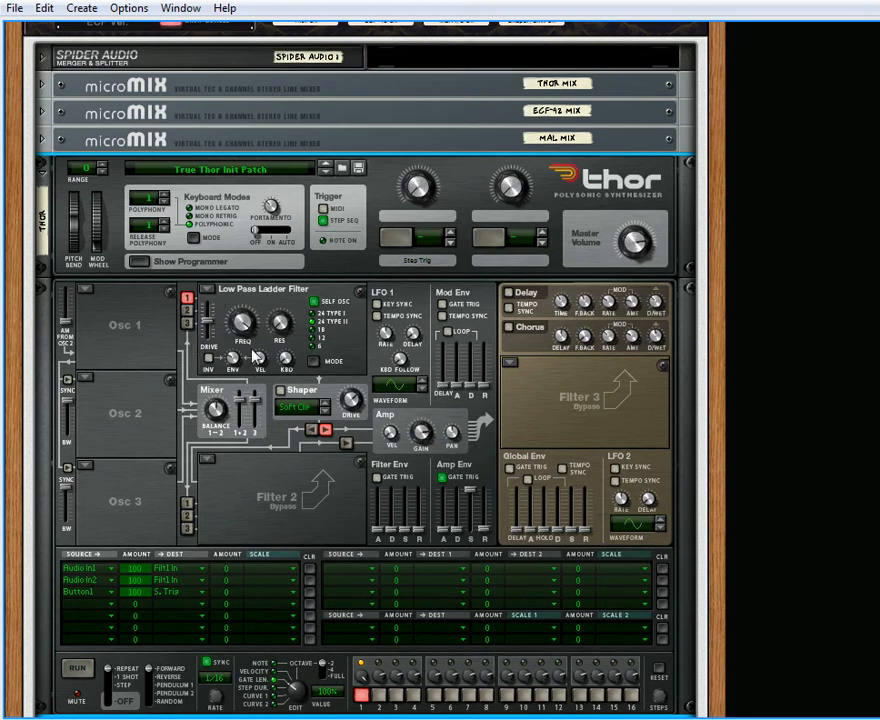
{"action": "mouse_move", "coordinate": [200, 472]}
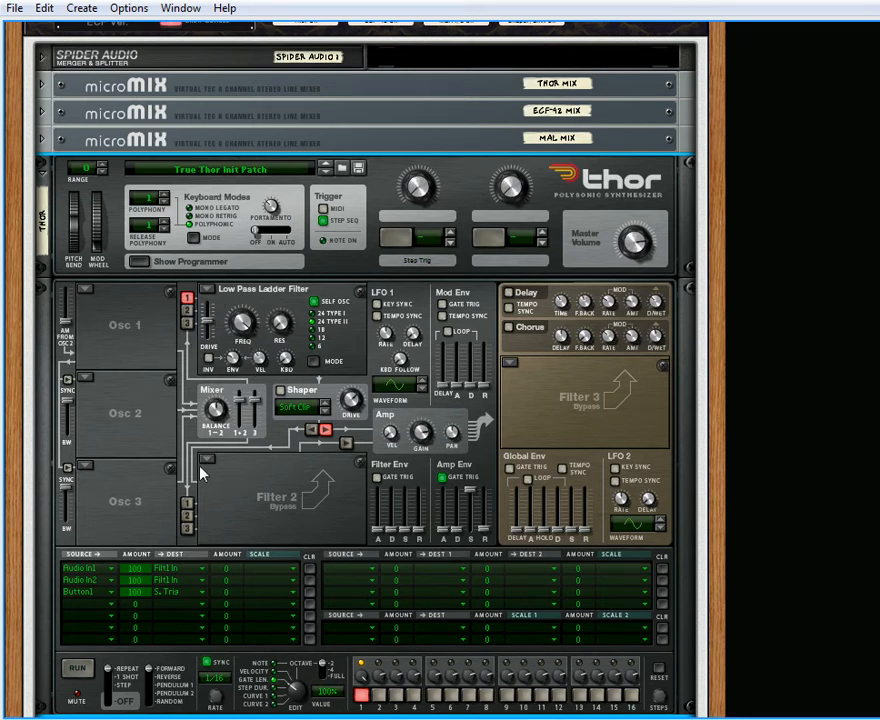
{"action": "mouse_move", "coordinate": [184, 414]}
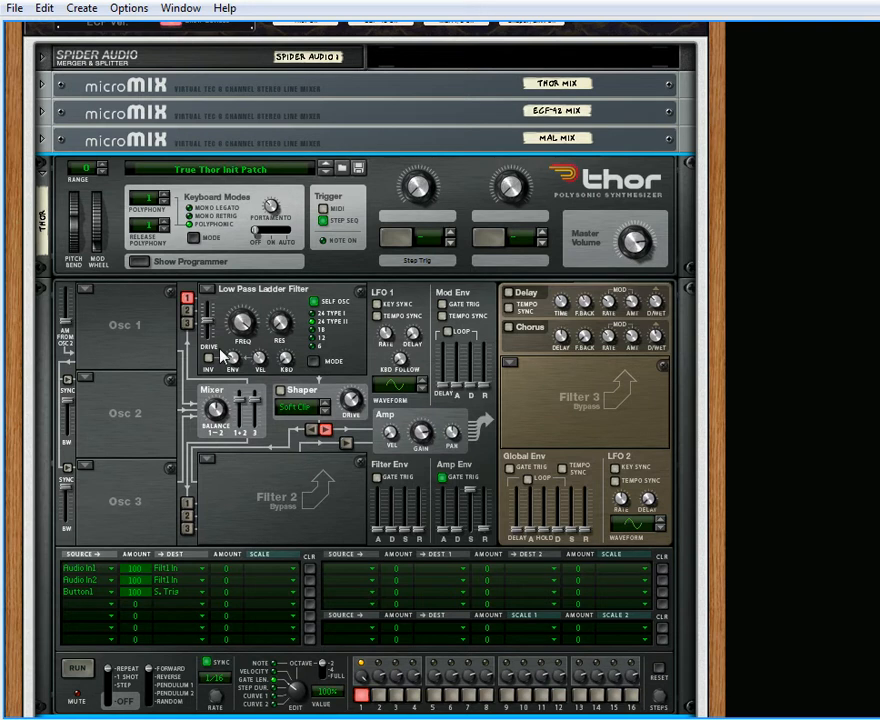
{"action": "mouse_move", "coordinate": [582, 390]}
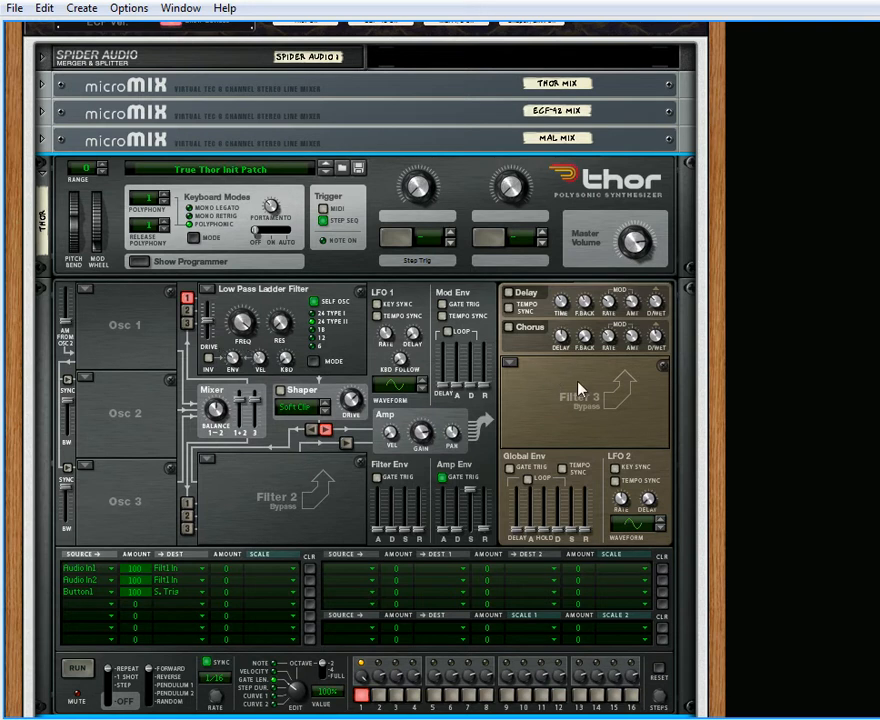
{"action": "mouse_move", "coordinate": [562, 420]}
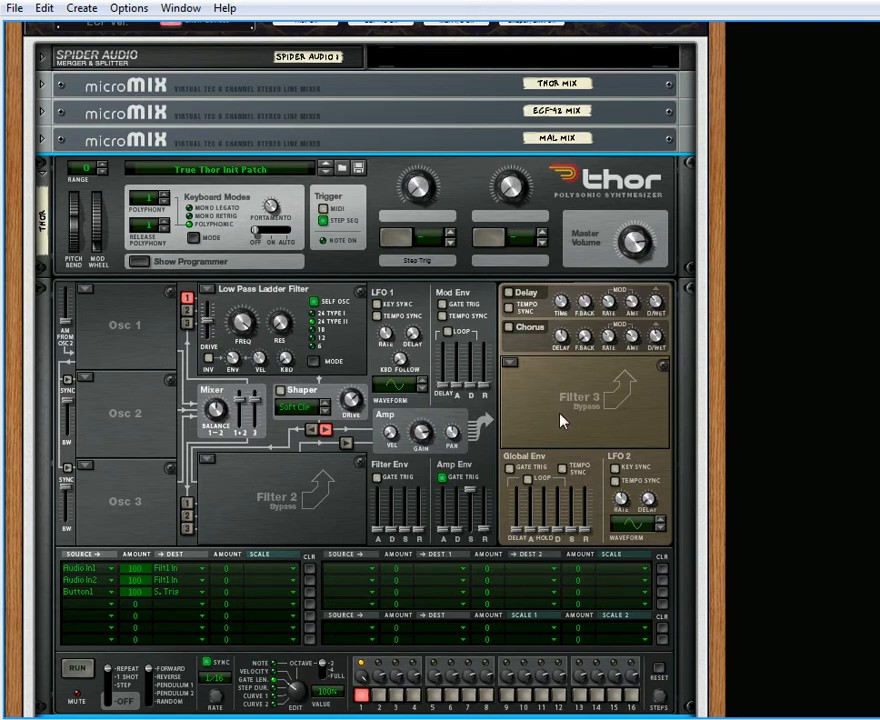
- Fold the first Thor's programmer back so both Thors show only their main panels
{"action": "left_click", "coordinate": [300, 404]}
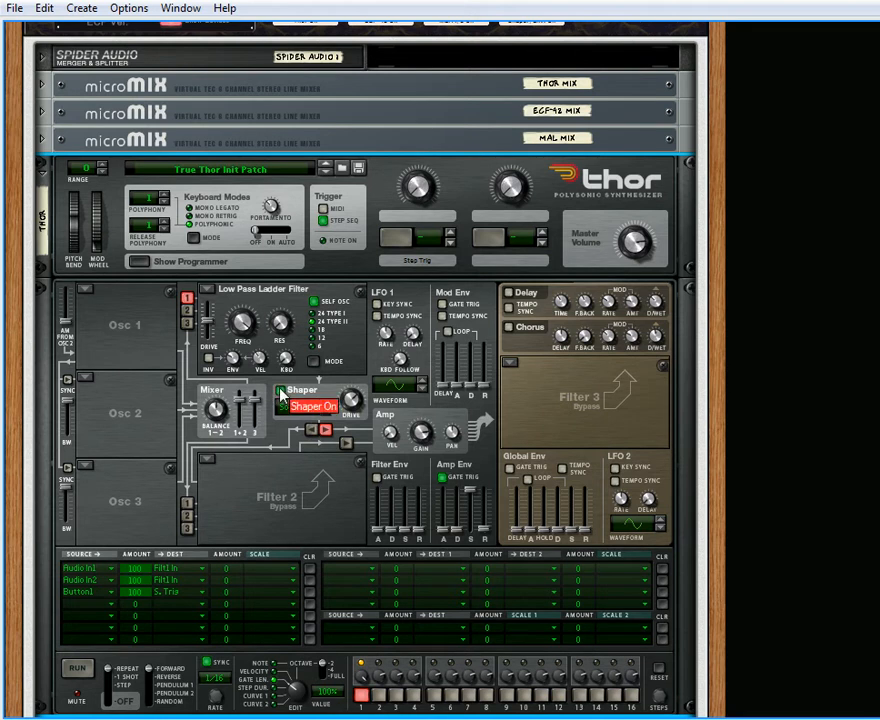
{"action": "left_click", "coordinate": [292, 404]}
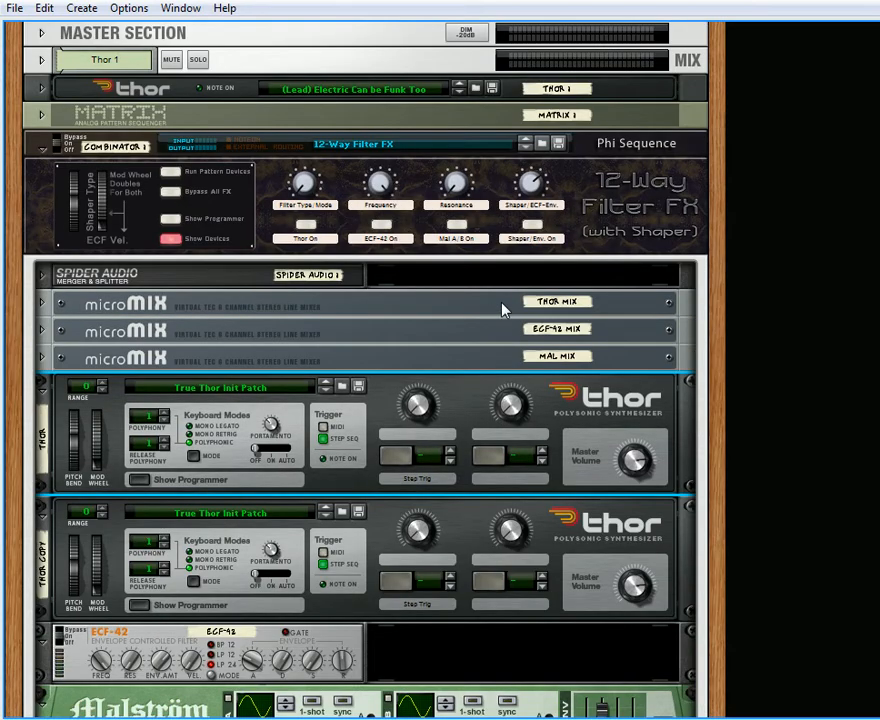
- Scroll down the rack from the copied Thor's filter types to the Malström's filter section
{"action": "scroll", "scroll_direction": "down", "scroll_amount": 3}
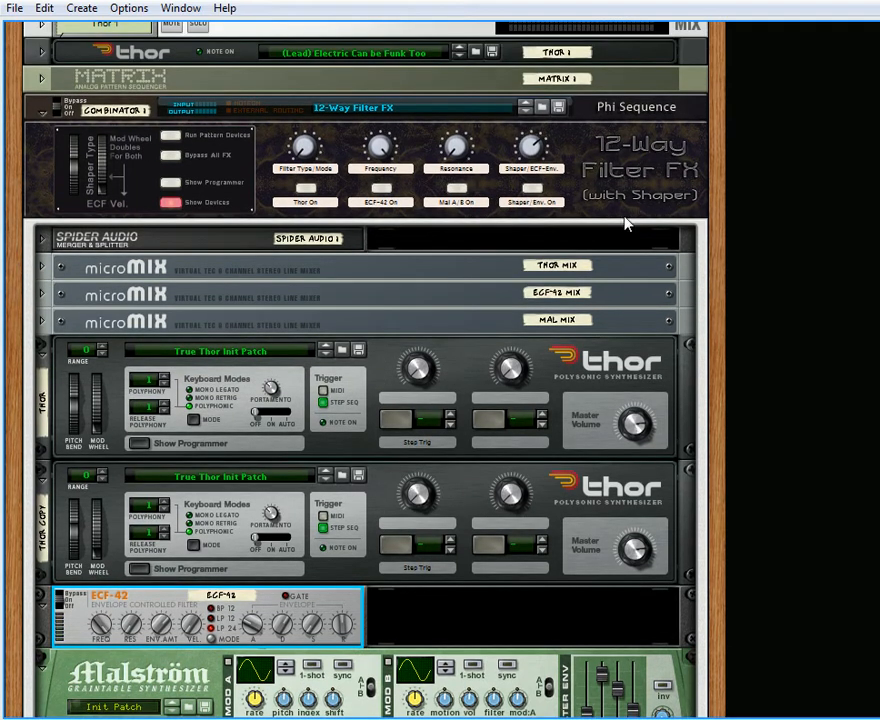
{"action": "scroll", "scroll_direction": "down", "scroll_amount": 3}
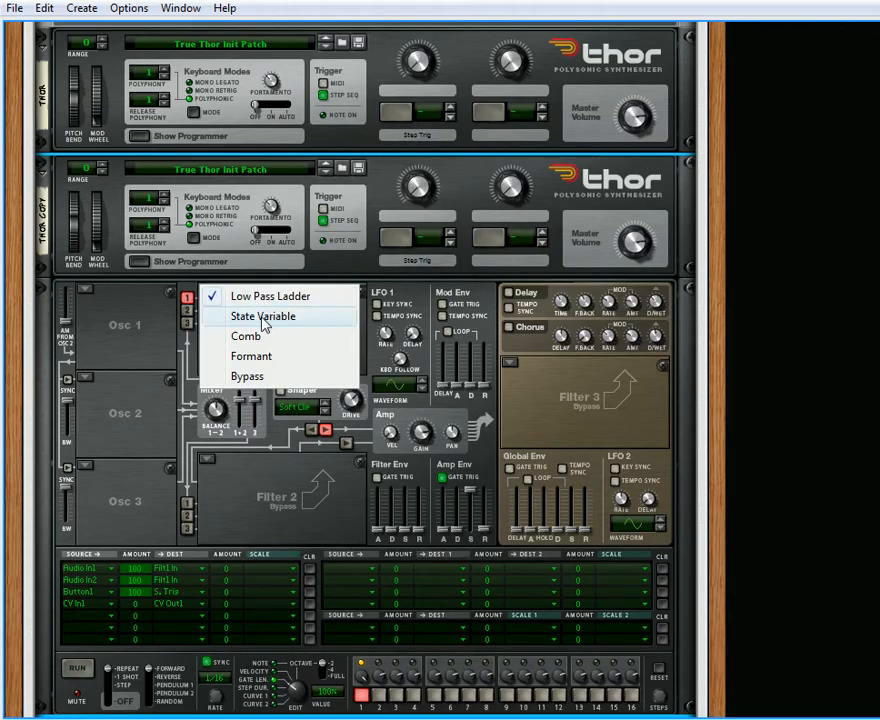
{"action": "mouse_move", "coordinate": [244, 336]}
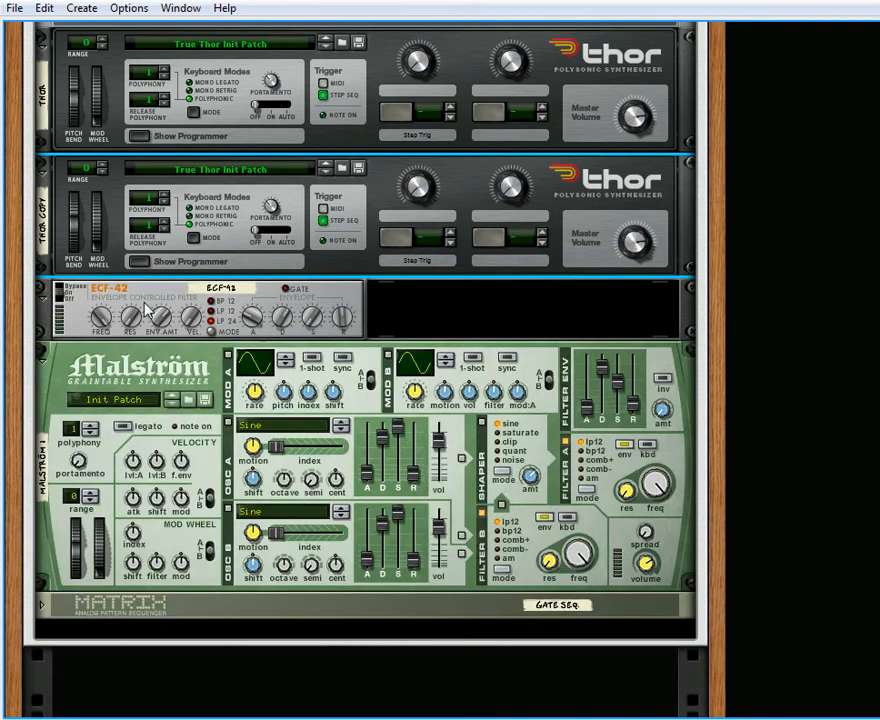
{"action": "mouse_move", "coordinate": [200, 304]}
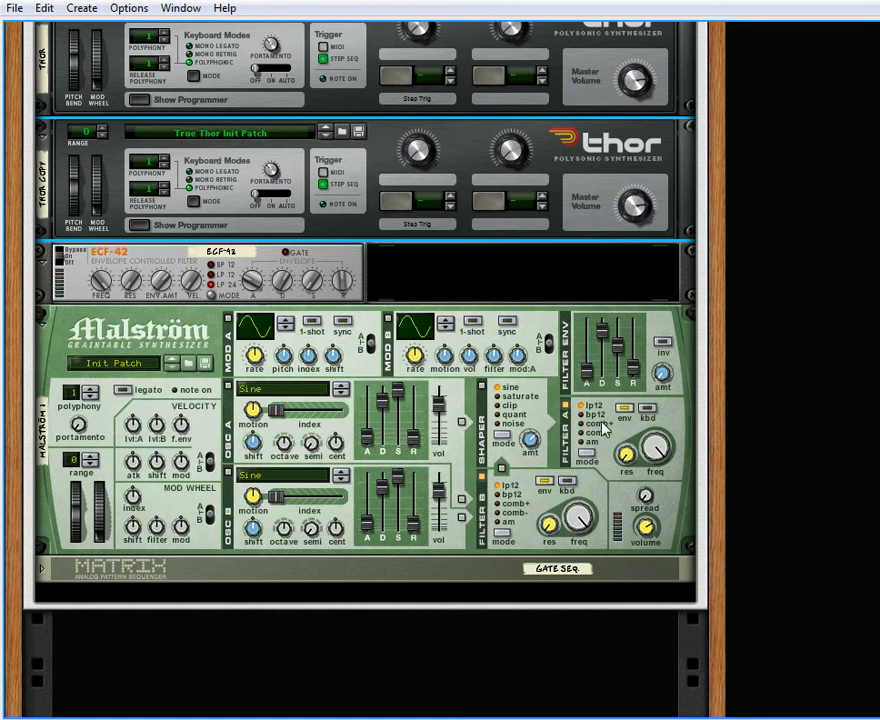
{"action": "mouse_move", "coordinate": [596, 472]}
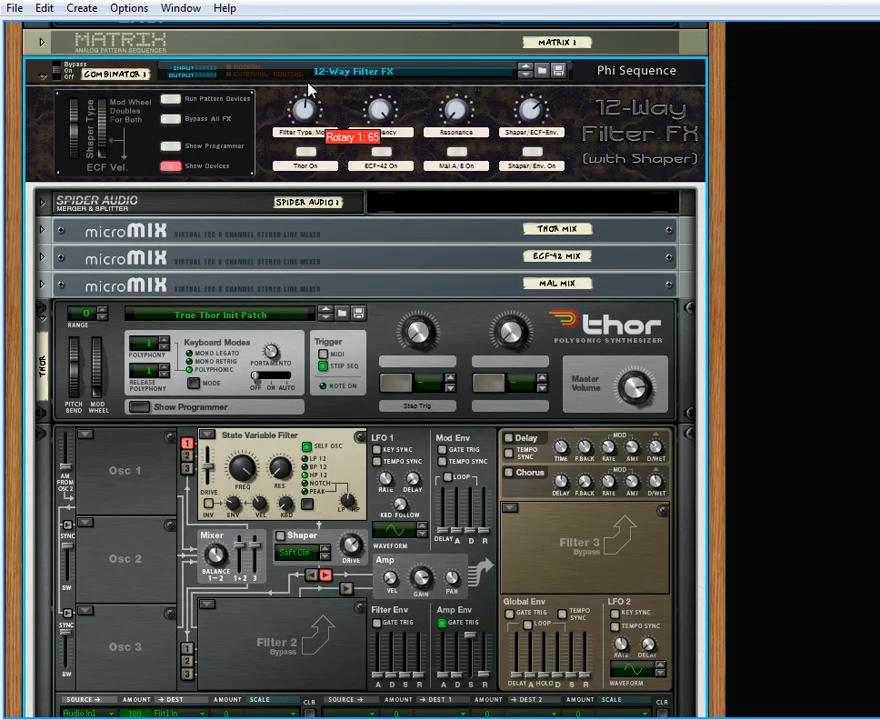
- Turn Rotary 1 (Filter Type Mode) so Thor's filter slot becomes the State Variable filter
{"action": "left_click_drag", "start_coordinate": [304, 112], "coordinate": [304, 100]}
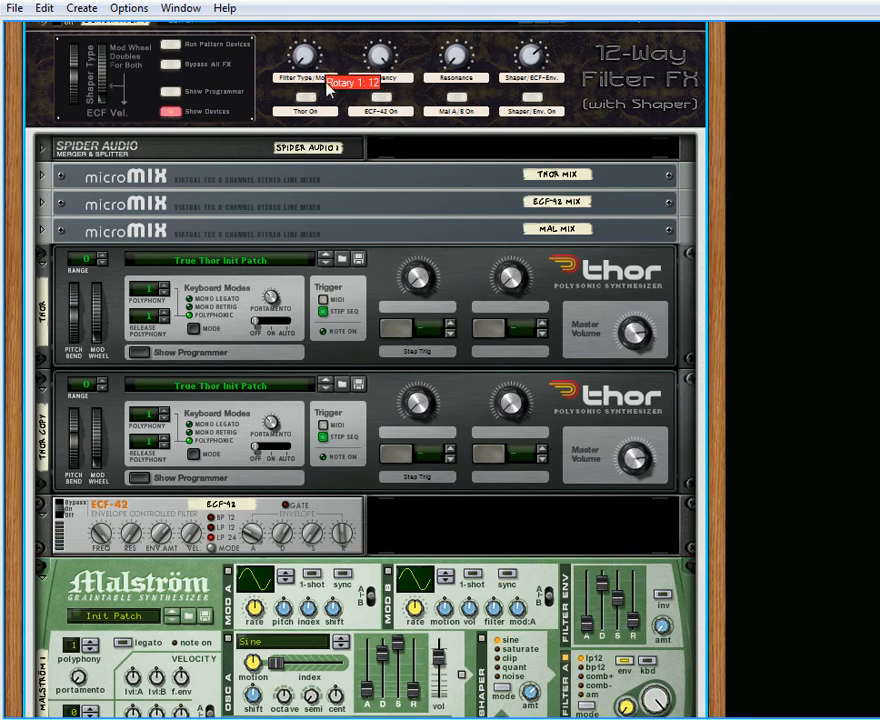
{"action": "mouse_move", "coordinate": [318, 178]}
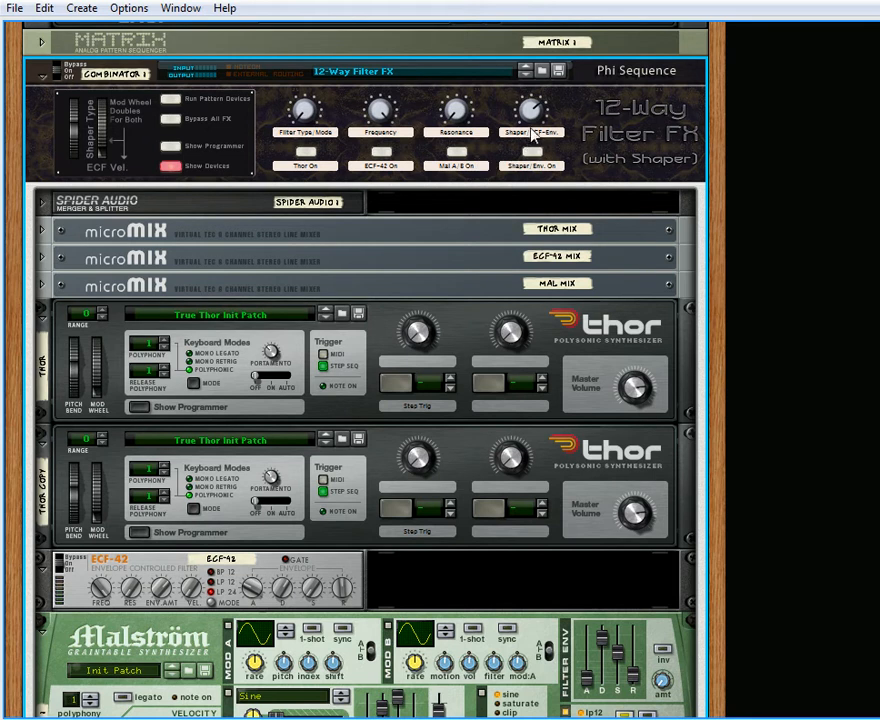
{"action": "mouse_move", "coordinate": [532, 132]}
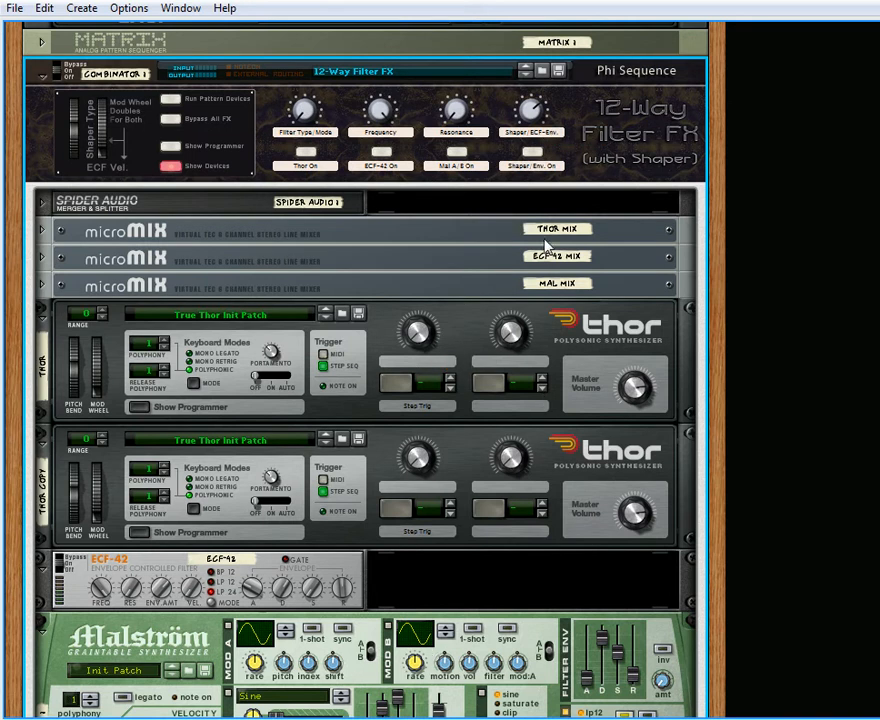
{"action": "mouse_move", "coordinate": [530, 136]}
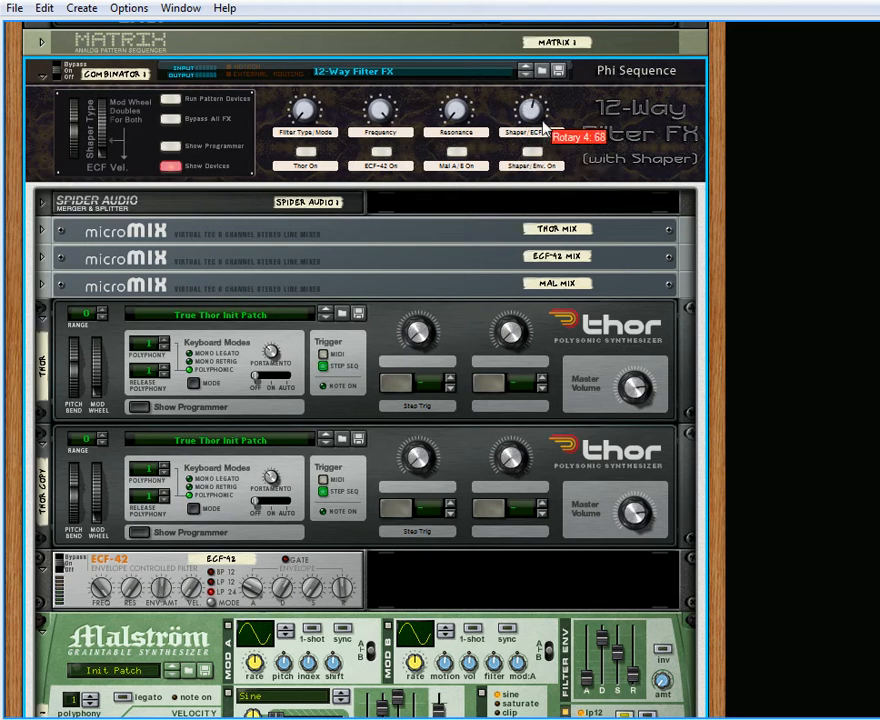
{"action": "mouse_move", "coordinate": [536, 152]}
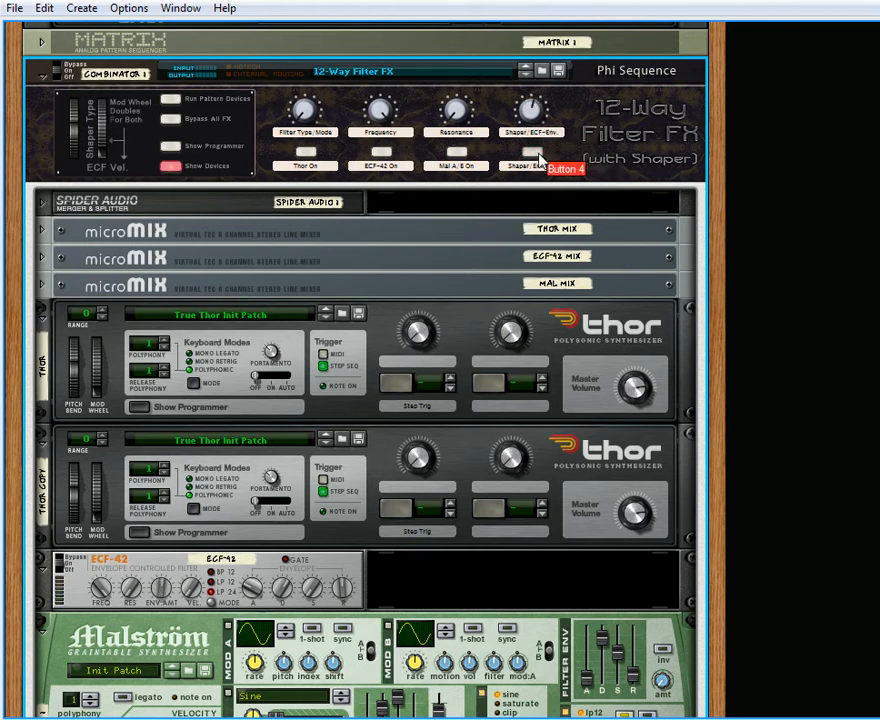
- Toggle the Combinator's Button 4 (Shaper Env On) setting
{"action": "left_click", "coordinate": [532, 164]}
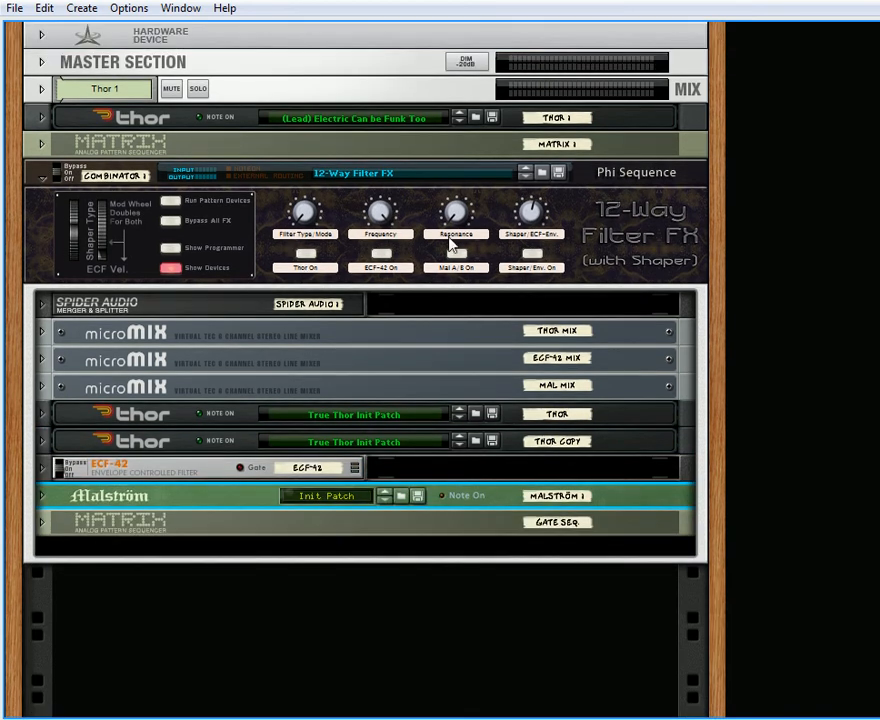
{"action": "mouse_move", "coordinate": [304, 268]}
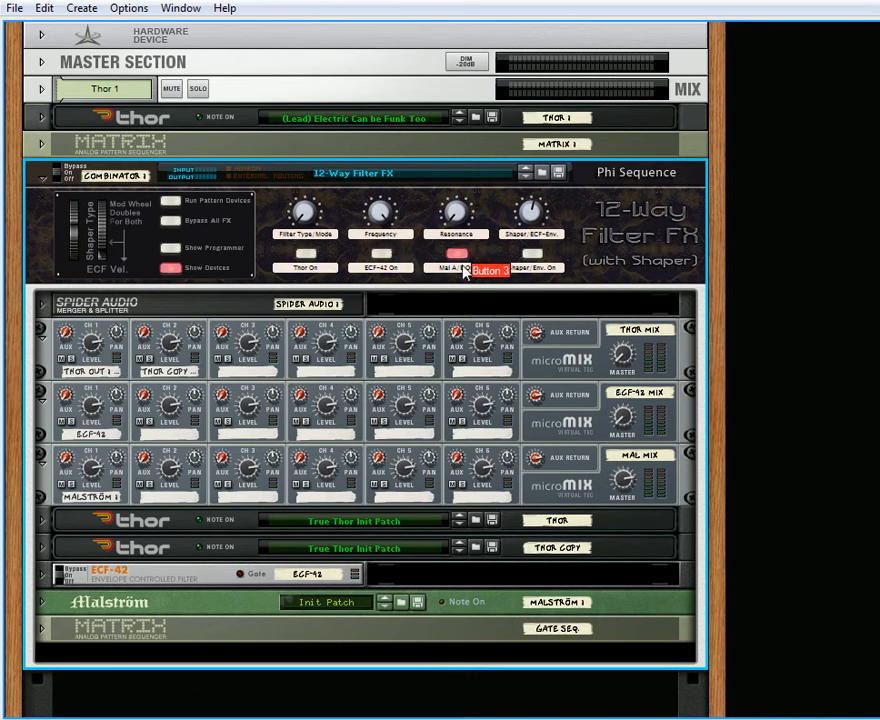
{"action": "mouse_move", "coordinate": [490, 304]}
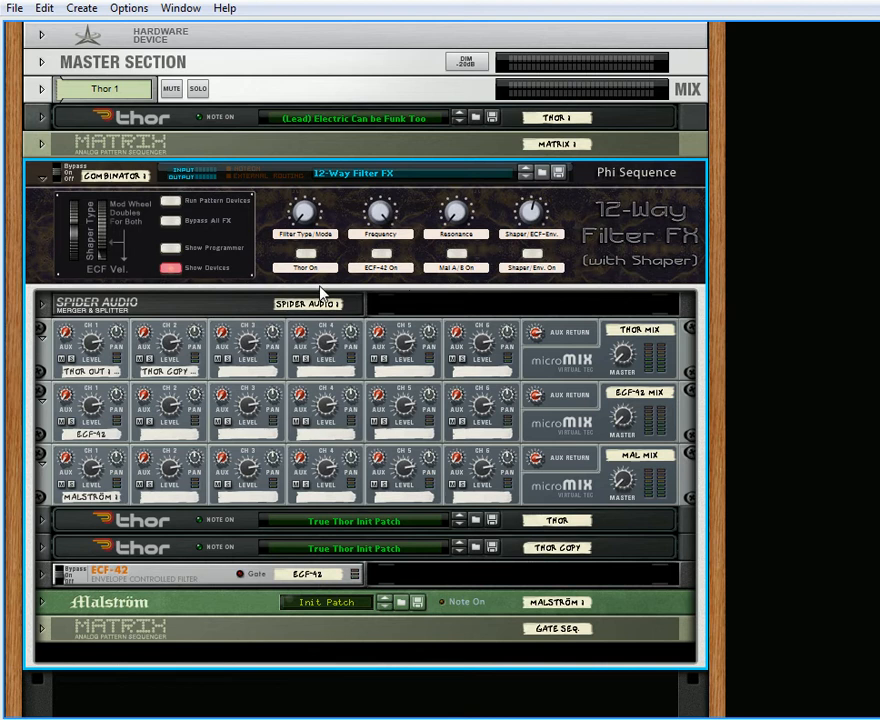
{"action": "mouse_move", "coordinate": [104, 256]}
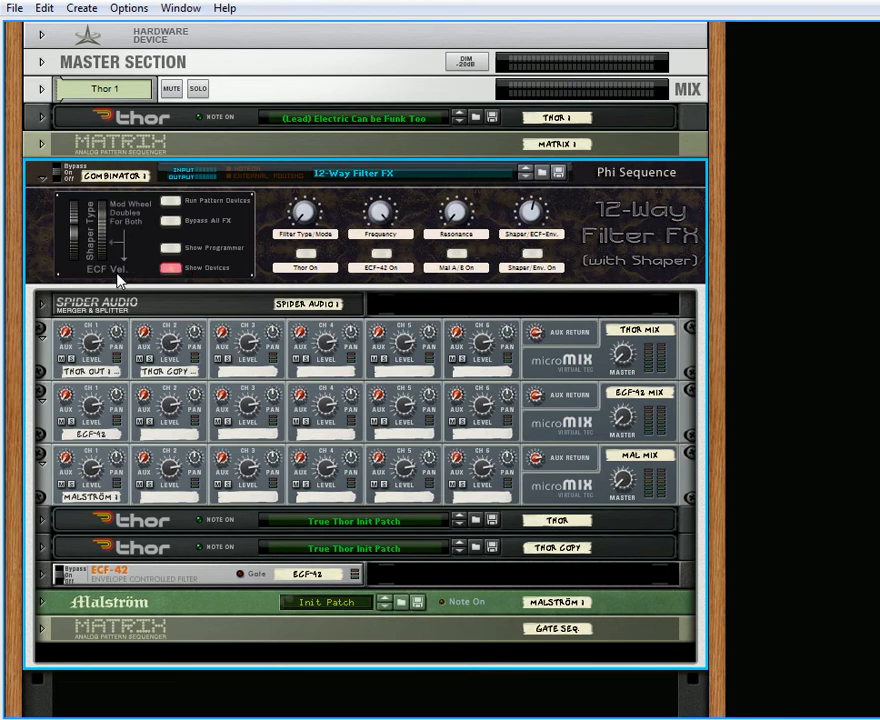
{"action": "mouse_move", "coordinate": [126, 280]}
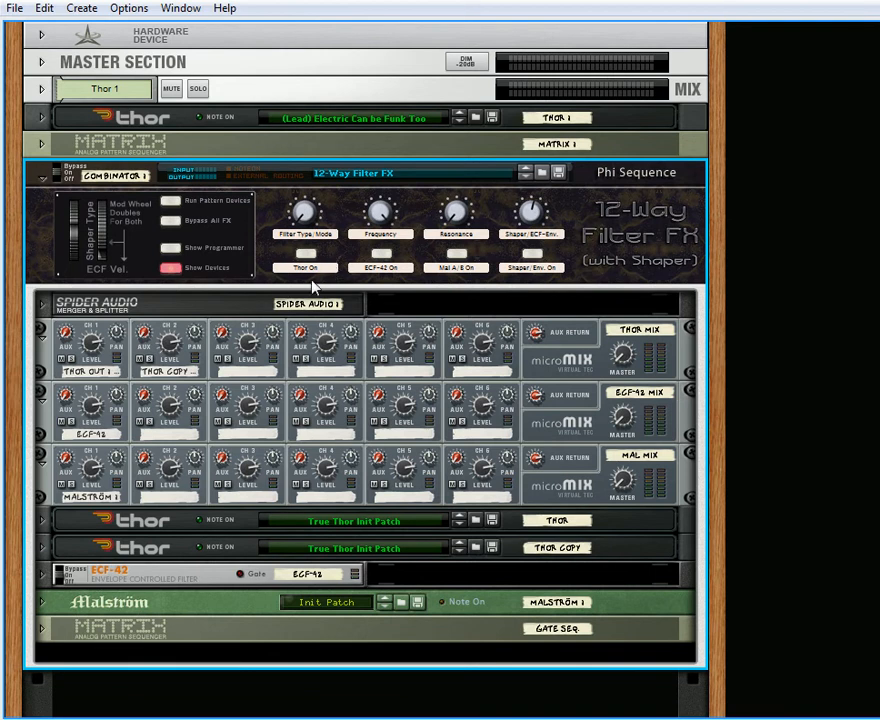
{"action": "mouse_move", "coordinate": [176, 530]}
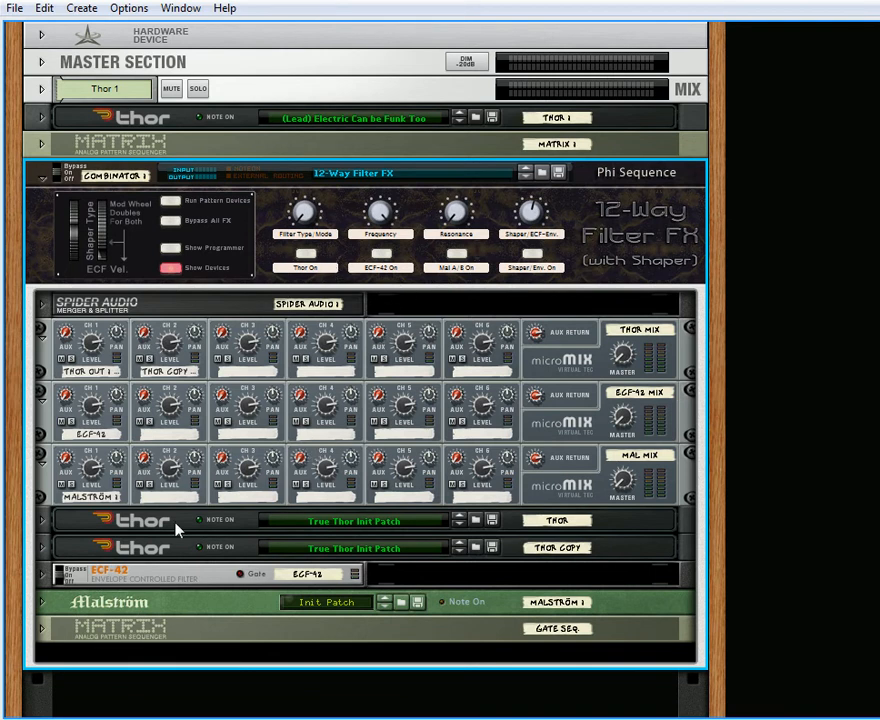
{"action": "mouse_move", "coordinate": [44, 344]}
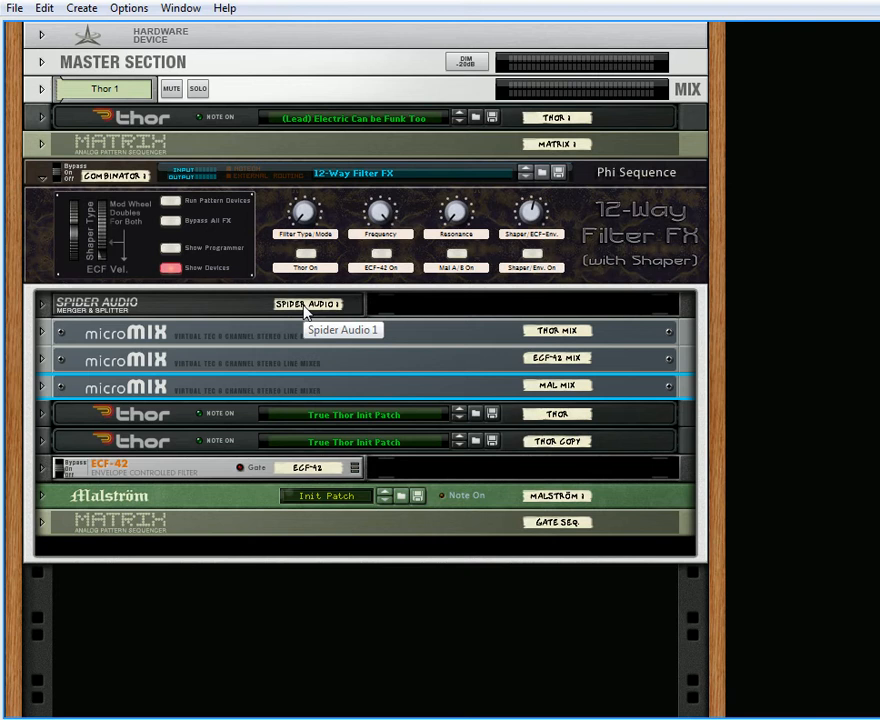
{"action": "mouse_move", "coordinate": [208, 272]}
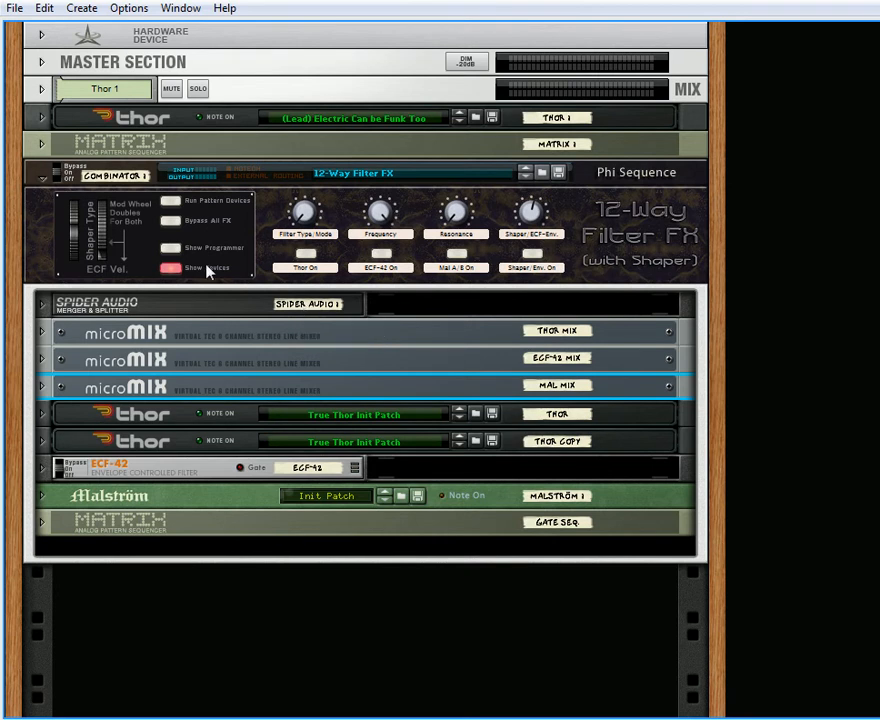
{"action": "mouse_move", "coordinate": [212, 272]}
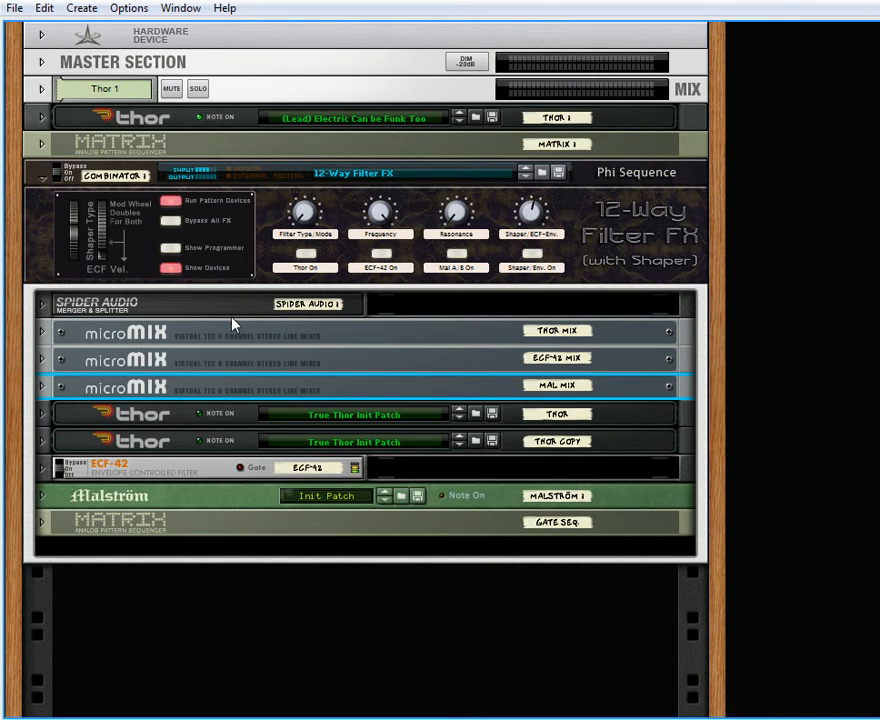
{"action": "mouse_move", "coordinate": [252, 256]}
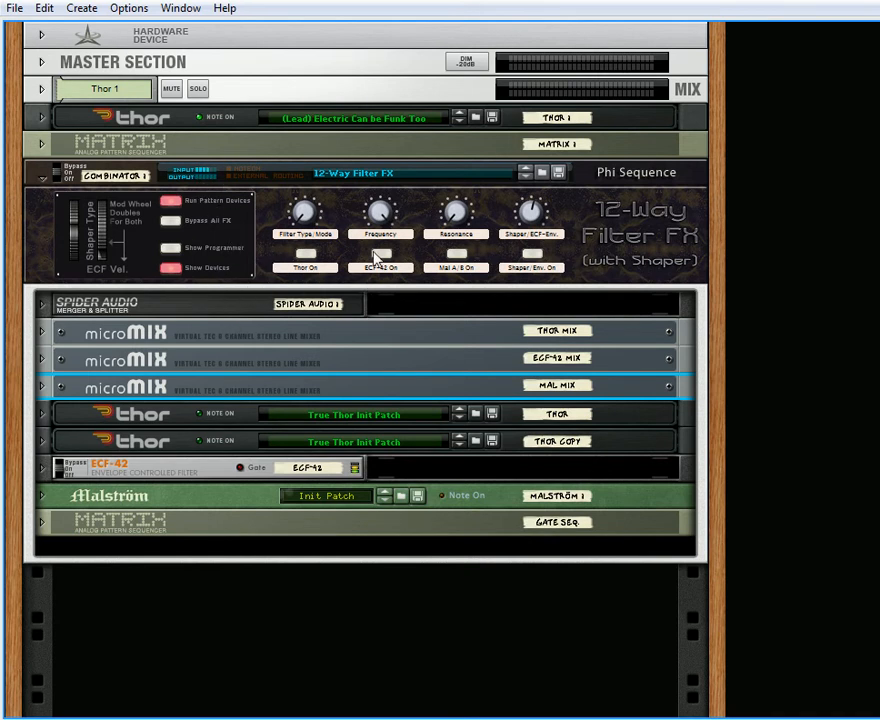
- Select the 12-Way Filter FX combinator so its pattern devices play through the rack
{"action": "left_click", "coordinate": [380, 256]}
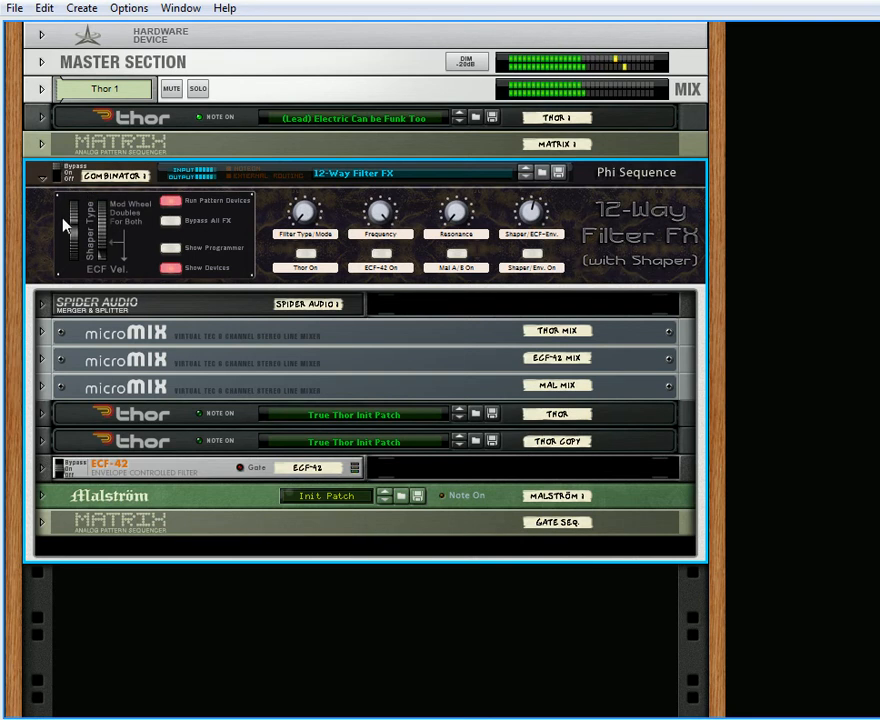
{"action": "mouse_move", "coordinate": [556, 358]}
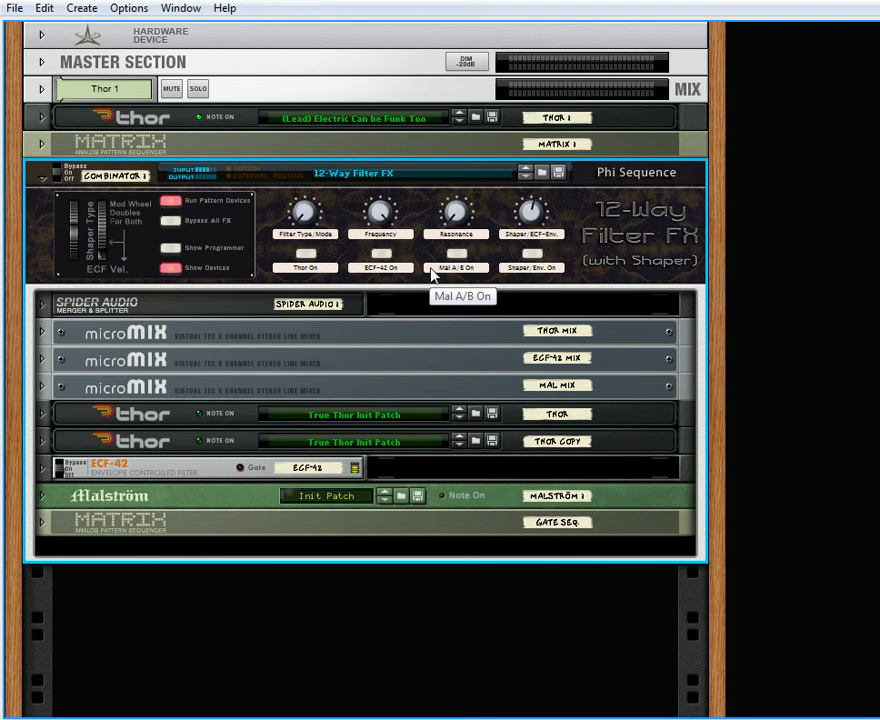
{"action": "mouse_move", "coordinate": [138, 278]}
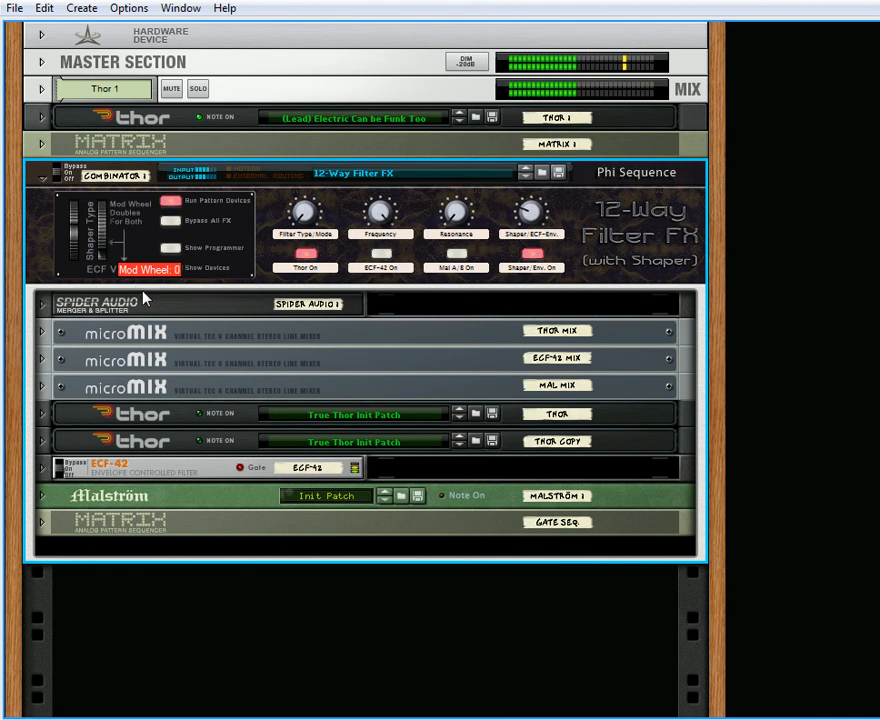
{"action": "left_click", "coordinate": [532, 258]}
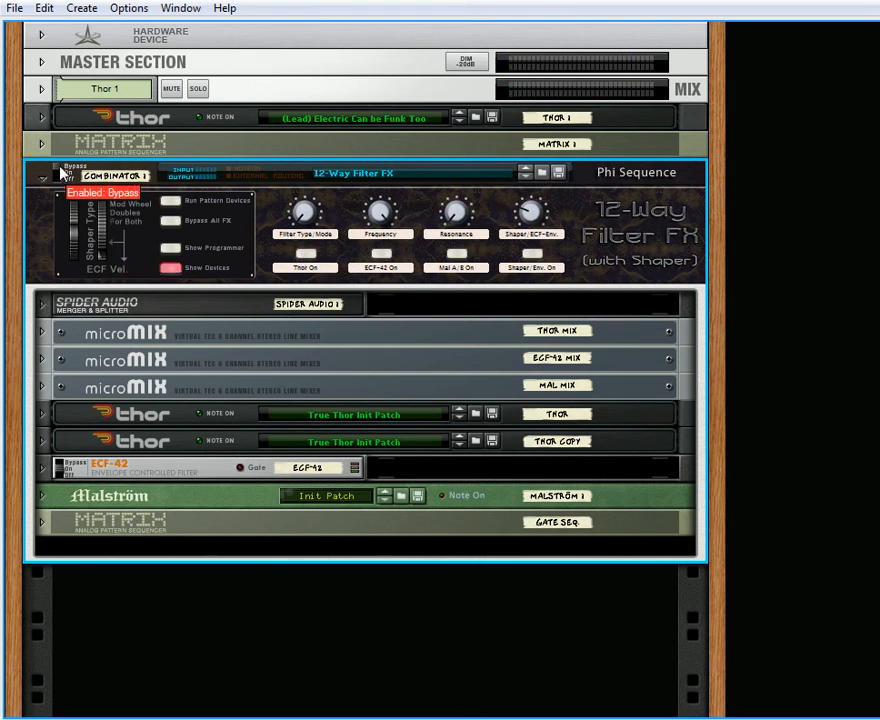
{"action": "left_click", "coordinate": [56, 176]}
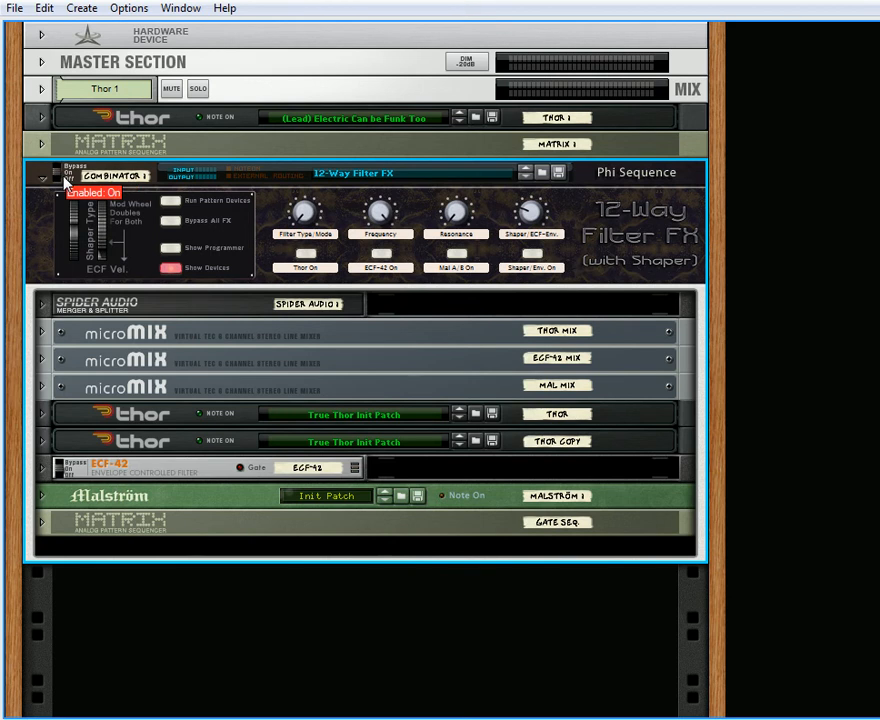
{"action": "mouse_move", "coordinate": [108, 230]}
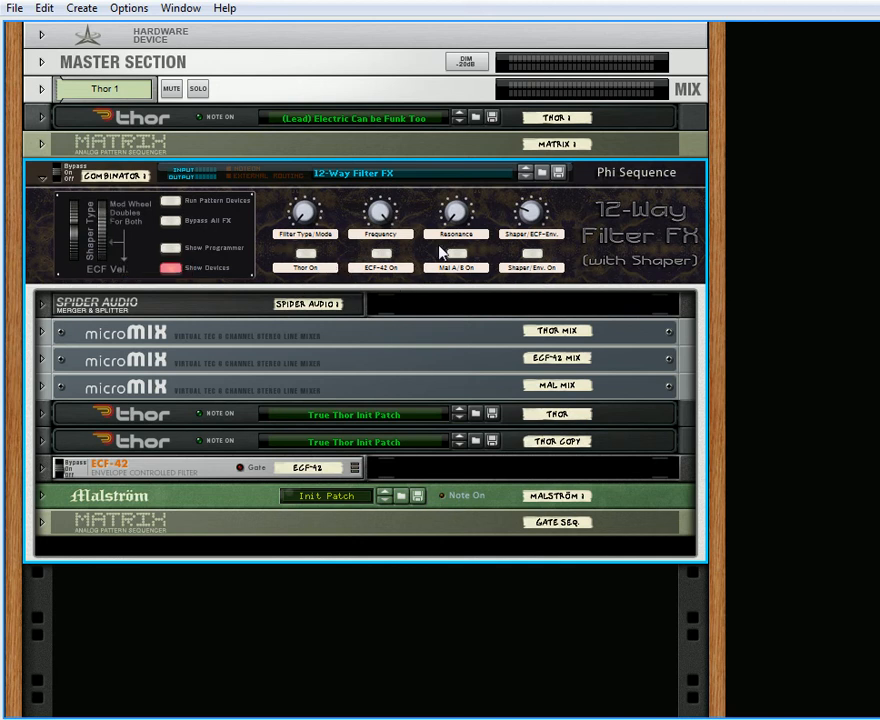
{"action": "mouse_move", "coordinate": [396, 336]}
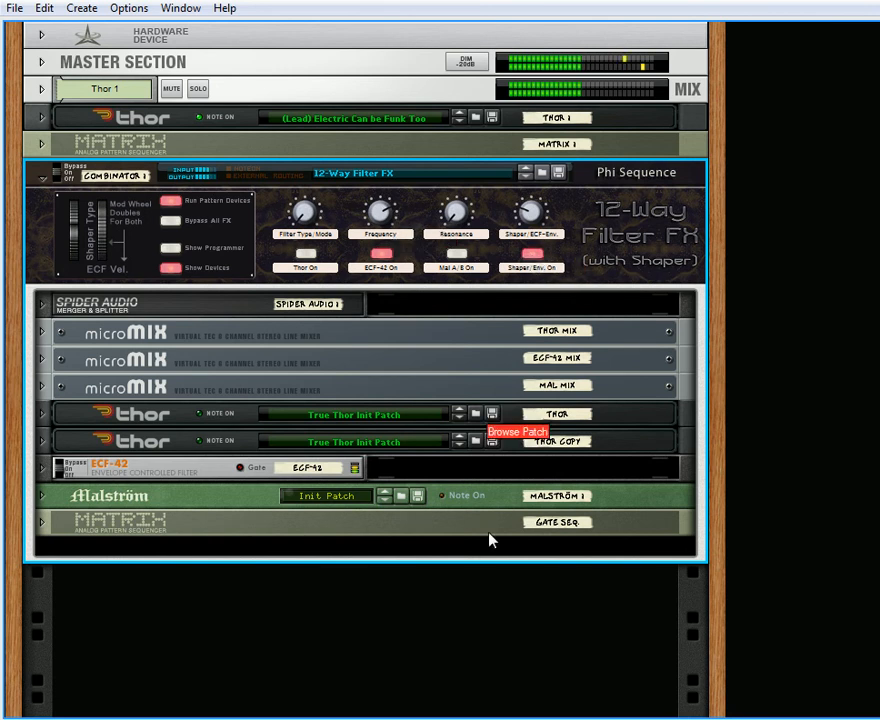
{"action": "mouse_move", "coordinate": [50, 524]}
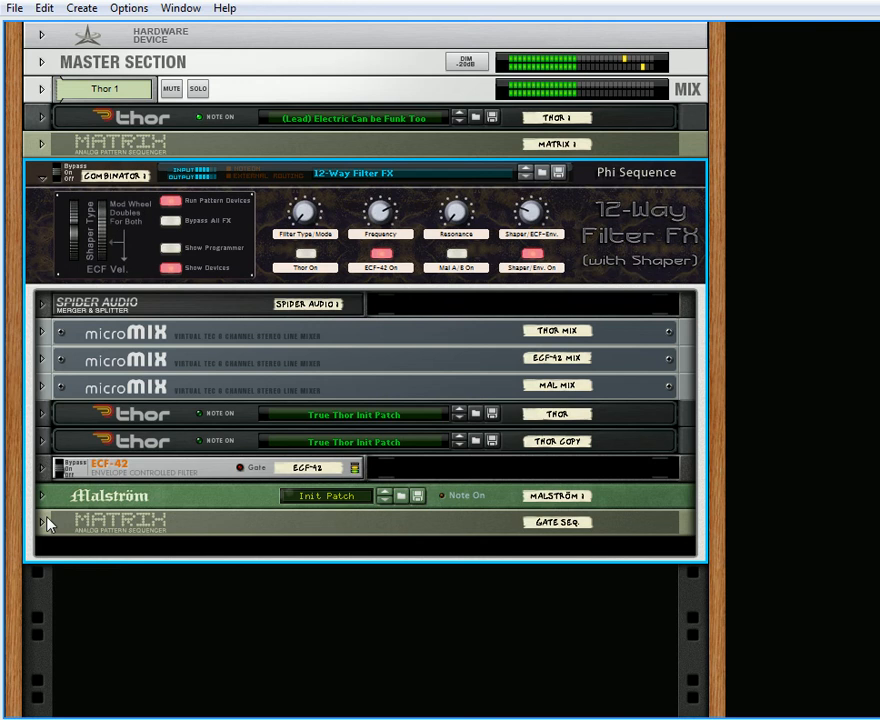
- Unfold the ECF-42 and Matrix devices, then tweak Rotary 4's shaper amount
{"action": "left_click", "coordinate": [44, 522]}
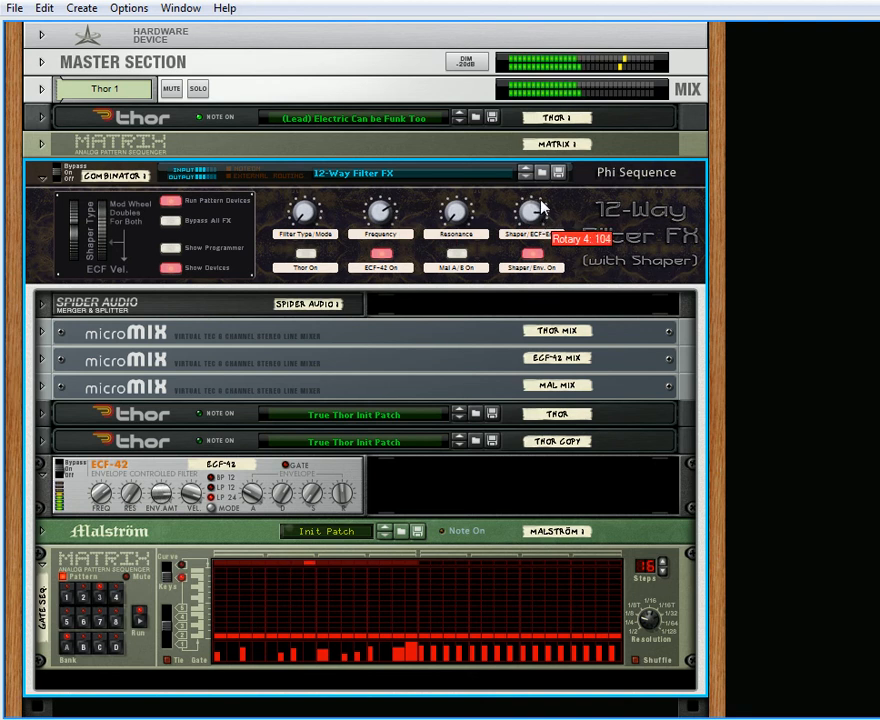
{"action": "left_click_drag", "start_coordinate": [528, 212], "coordinate": [528, 224]}
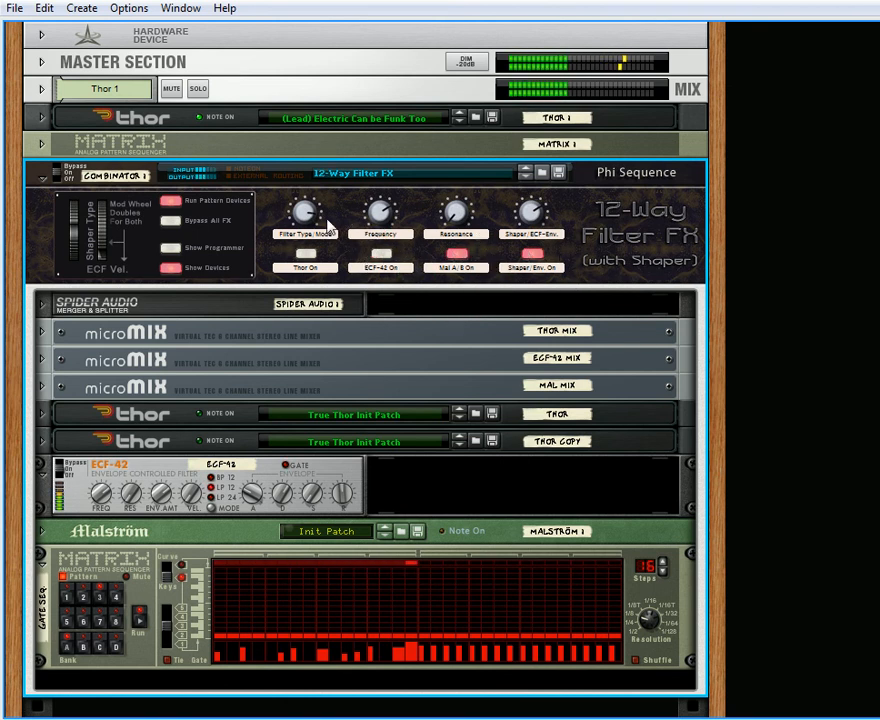
{"action": "mouse_move", "coordinate": [530, 260]}
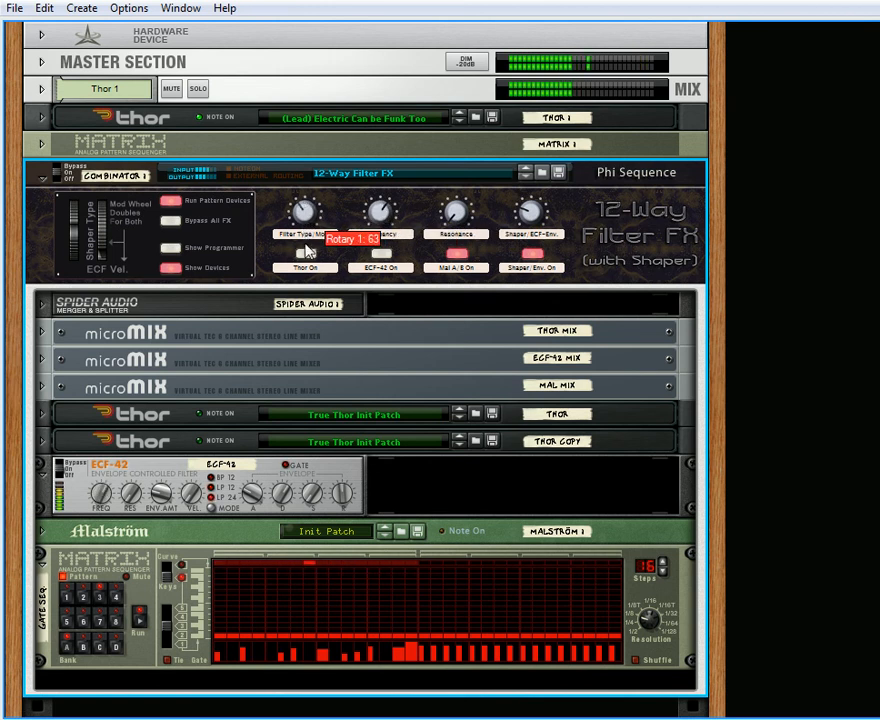
- Sweep Rotary 1 through the filter types, move the Mod Wheel and nudge Rotary 2's frequency while playing
{"action": "left_click_drag", "start_coordinate": [304, 212], "coordinate": [304, 250]}
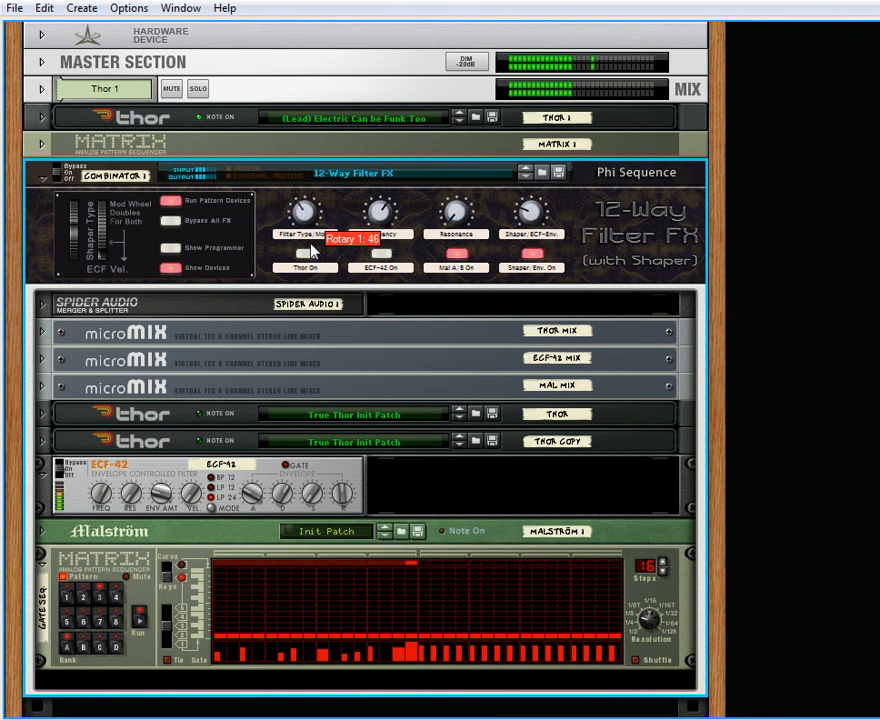
{"action": "left_click_drag", "start_coordinate": [304, 212], "coordinate": [322, 204]}
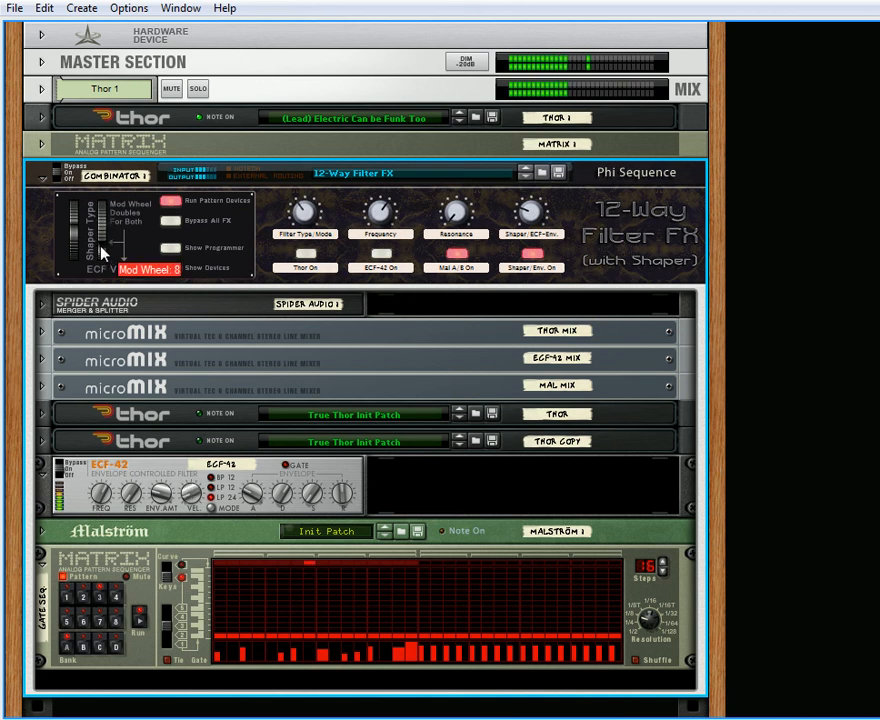
{"action": "left_click_drag", "start_coordinate": [104, 250], "coordinate": [112, 218]}
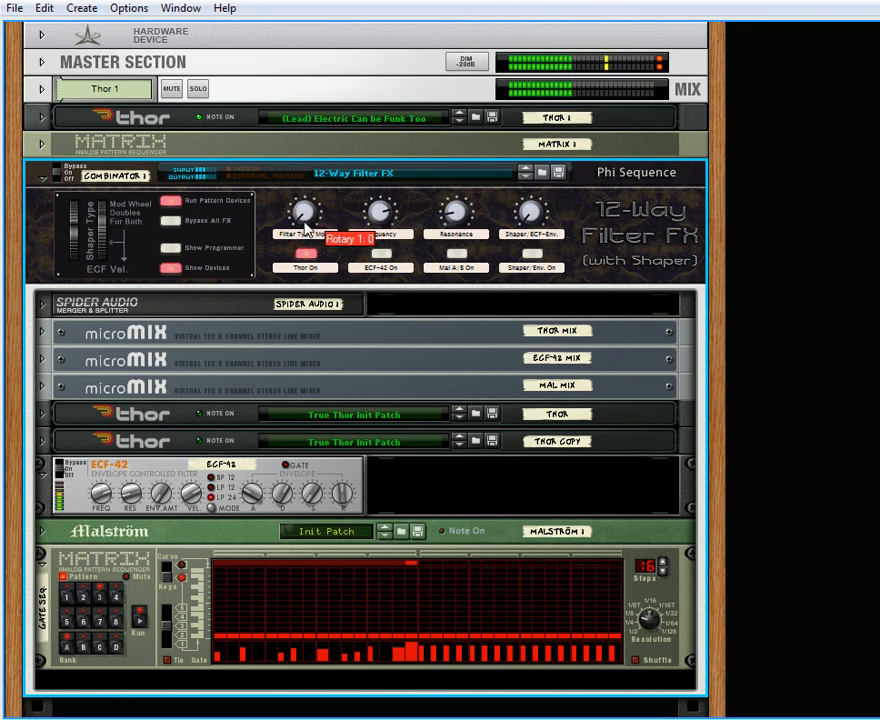
{"action": "left_click_drag", "start_coordinate": [304, 212], "coordinate": [304, 200]}
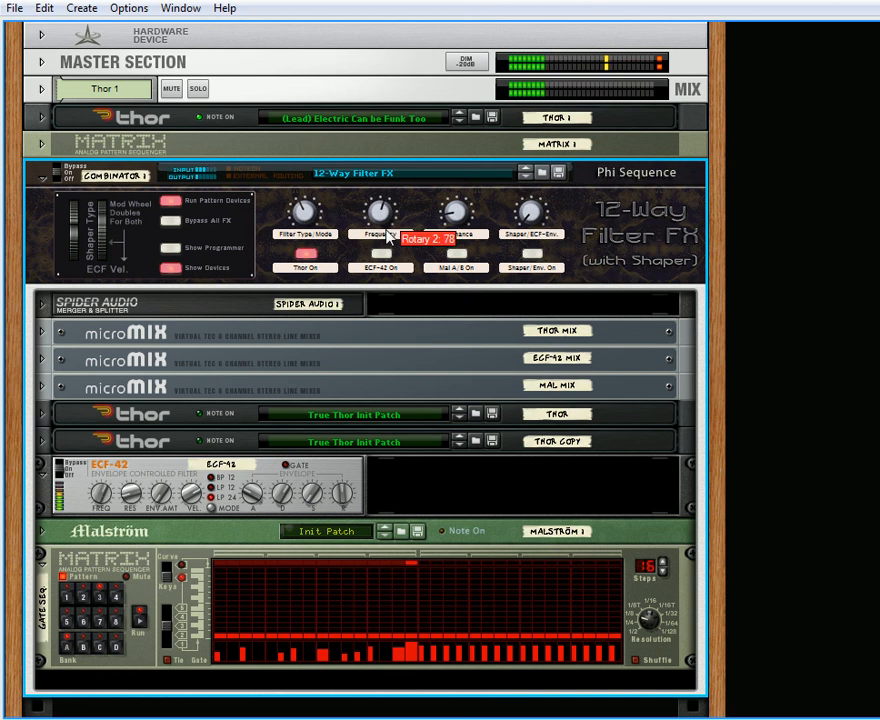
{"action": "left_click_drag", "start_coordinate": [378, 212], "coordinate": [390, 196]}
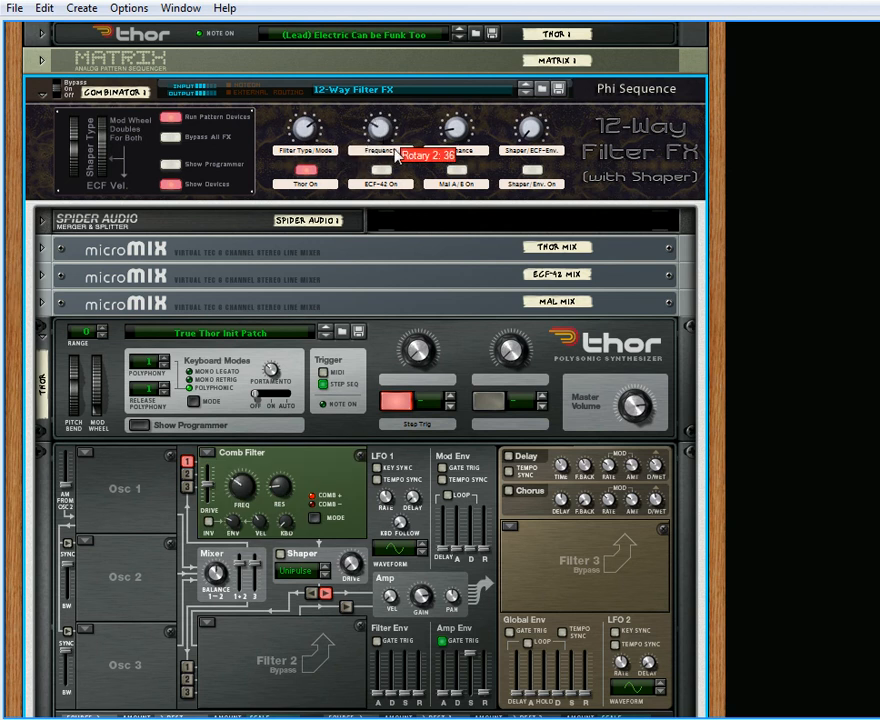
- Nudge Rotary 2 so Thor's filter switches from comb to formant, then switch to the web browser
{"action": "left_click_drag", "start_coordinate": [384, 128], "coordinate": [390, 120]}
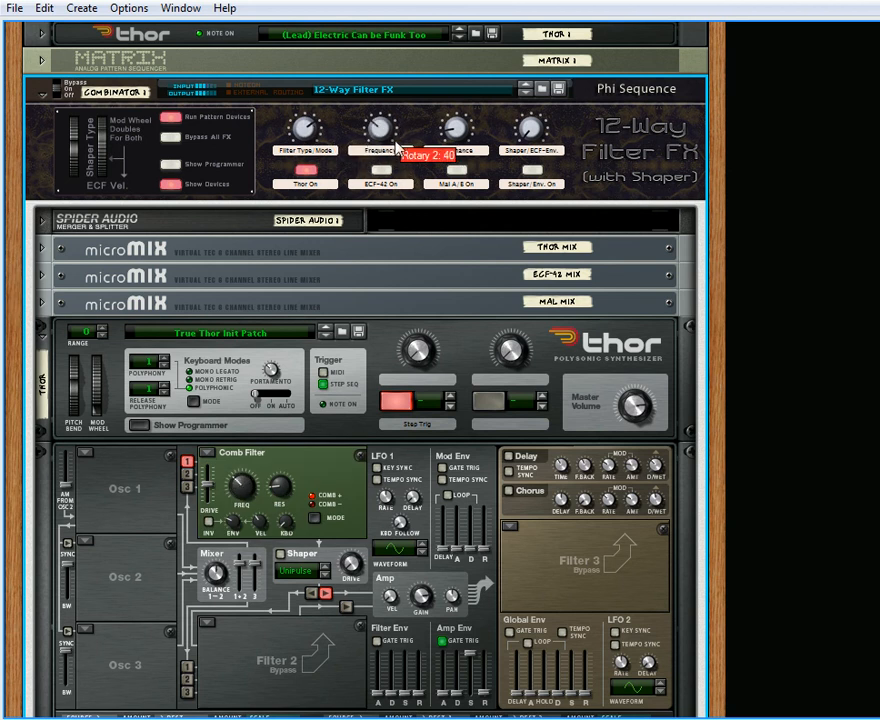
{"action": "left_click_drag", "start_coordinate": [378, 128], "coordinate": [384, 120]}
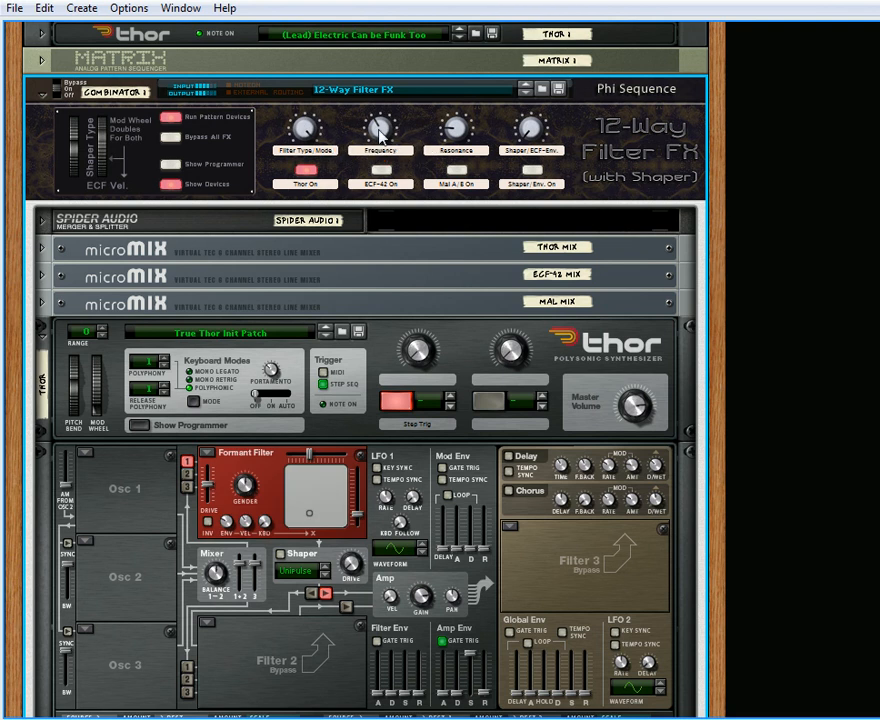
{"action": "mouse_move", "coordinate": [380, 128]}
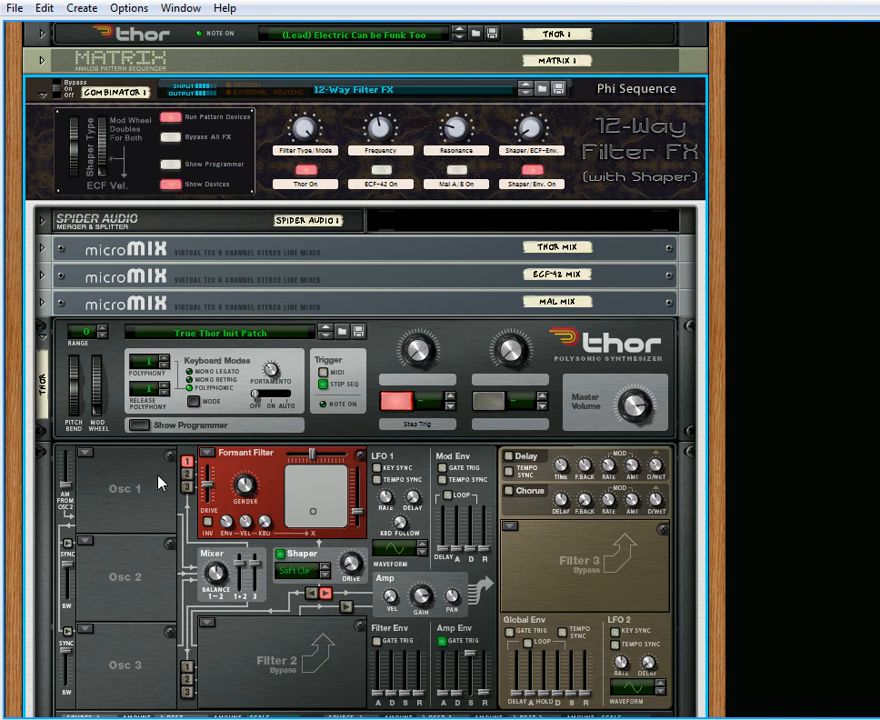
{"action": "mouse_move", "coordinate": [98, 182]}
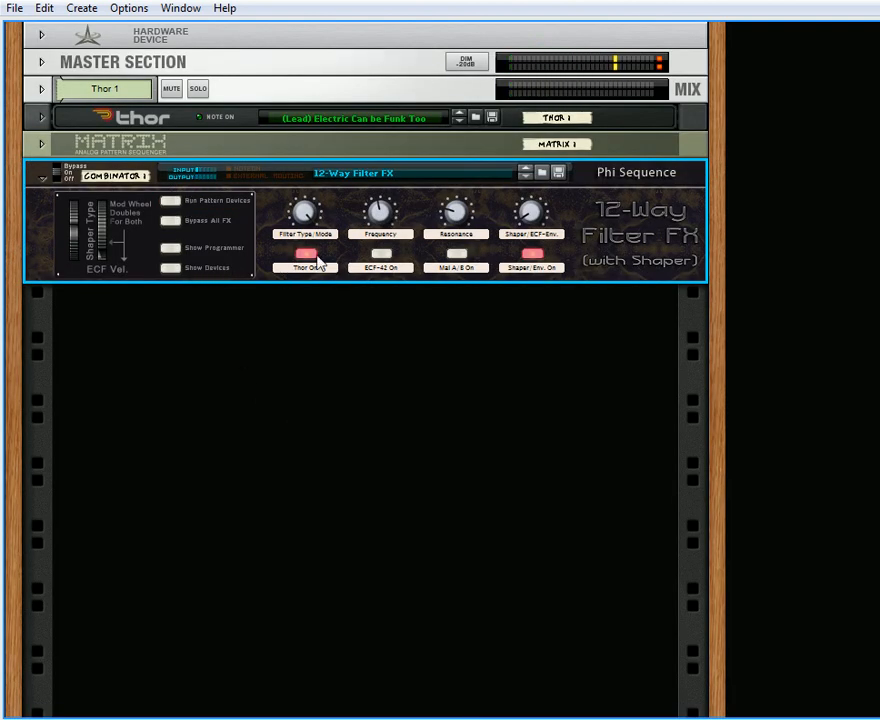
{"action": "left_click", "coordinate": [304, 268]}
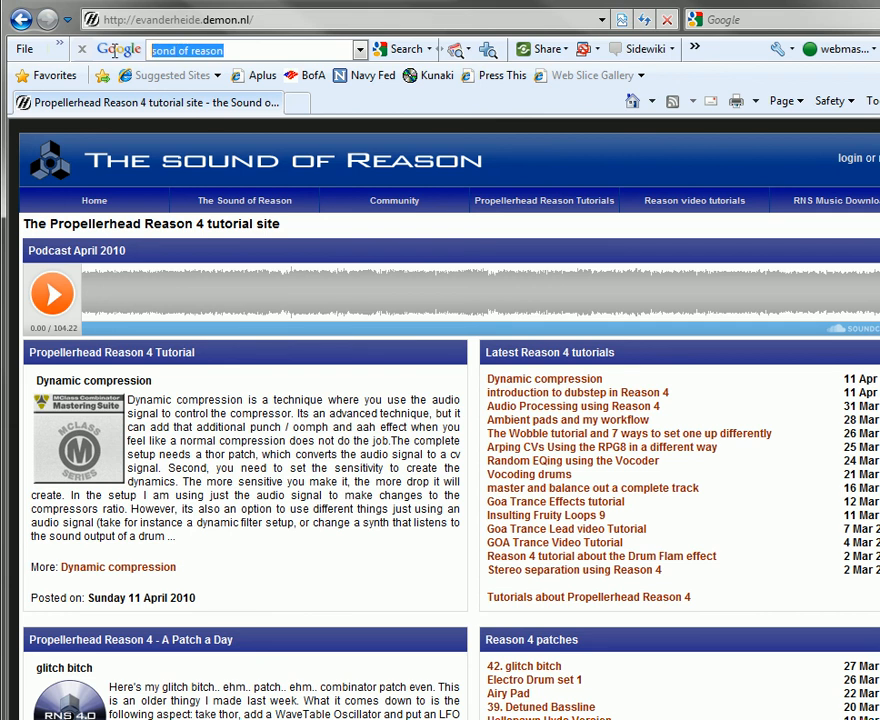
{"action": "mouse_move", "coordinate": [244, 200]}
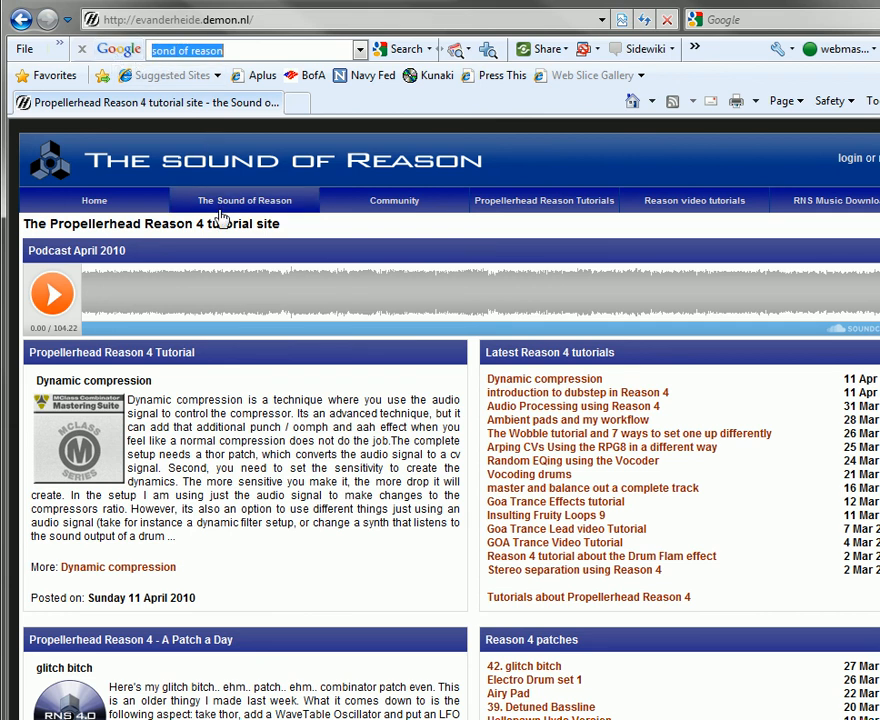
- Enter 'reason' in the address bar and load reason101.net from the autocomplete suggestions
{"action": "type", "text": "reason101."}
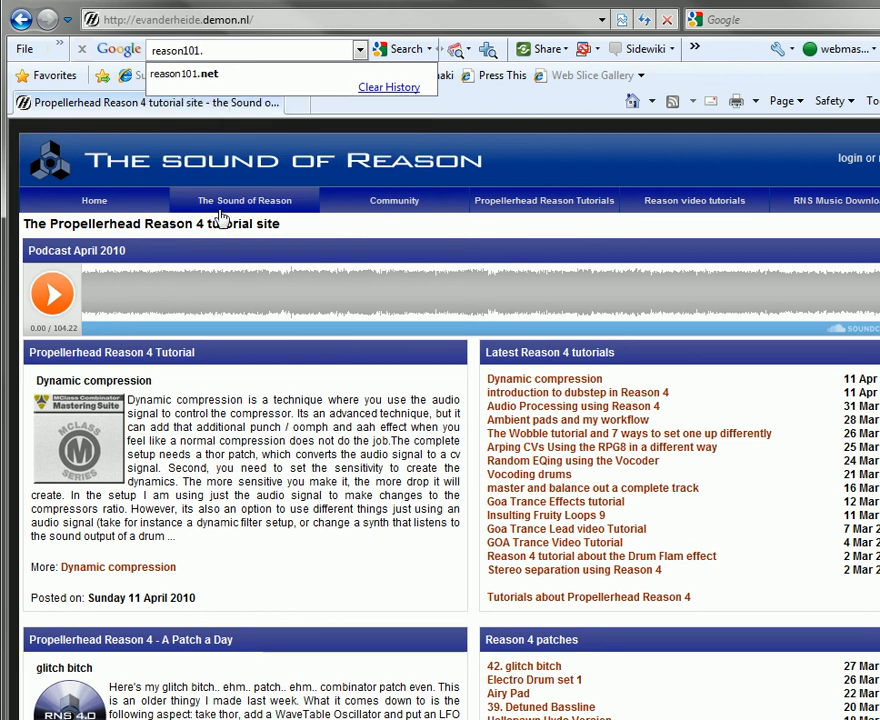
{"action": "left_click", "coordinate": [184, 72]}
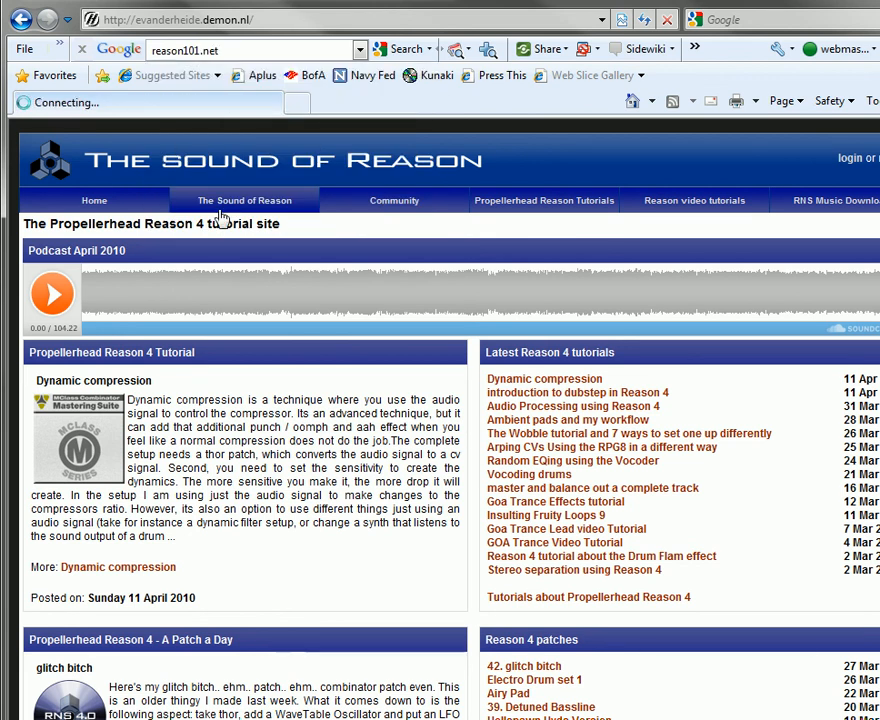
{"action": "left_click", "coordinate": [244, 200]}
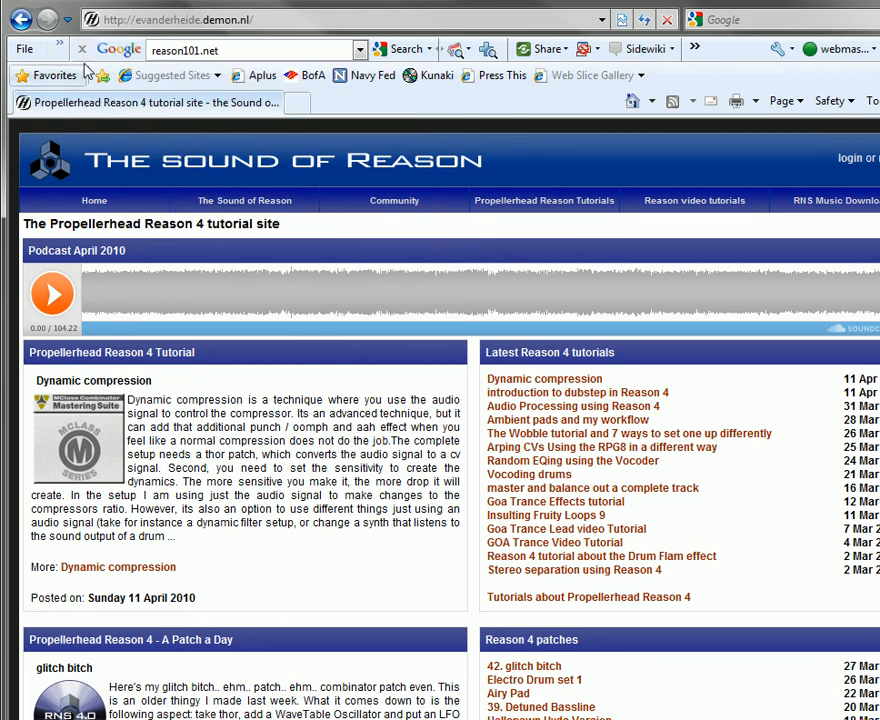